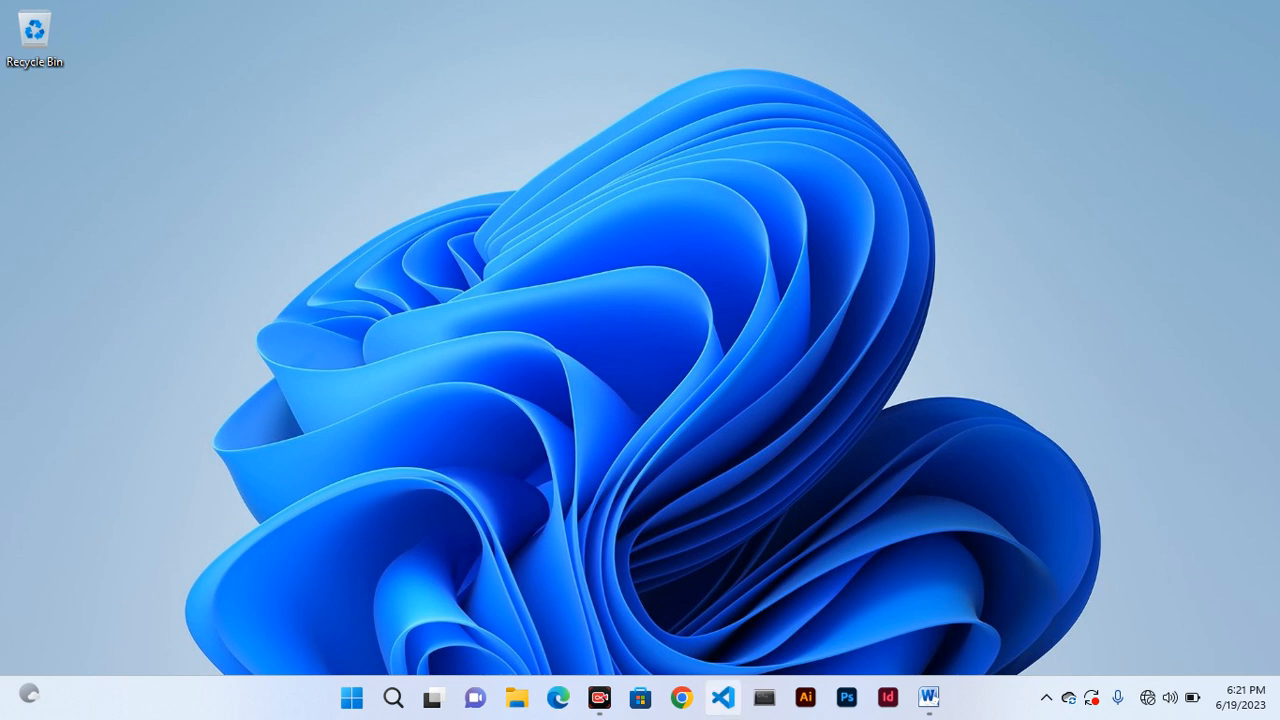
Launch VS Code on the ic-1-projects WSL workspace and look over the File menu.
click(722, 696)
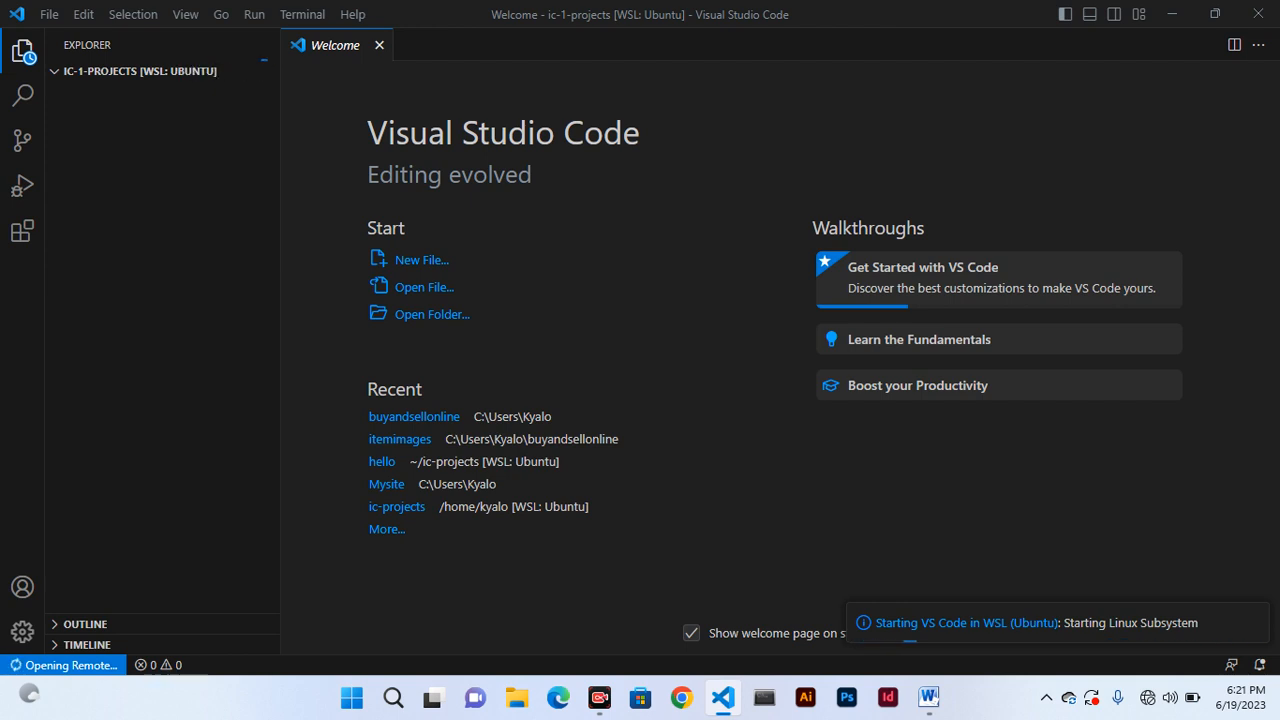
click(48, 14)
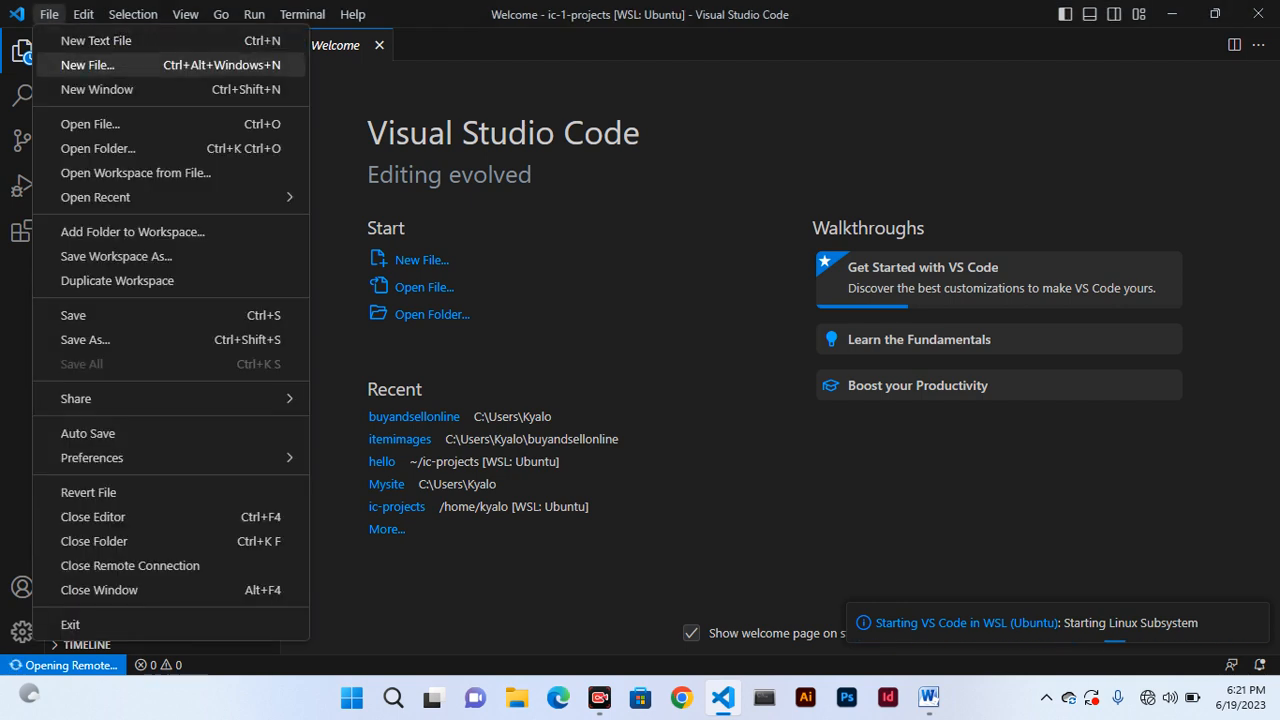
mouse_move(132, 232)
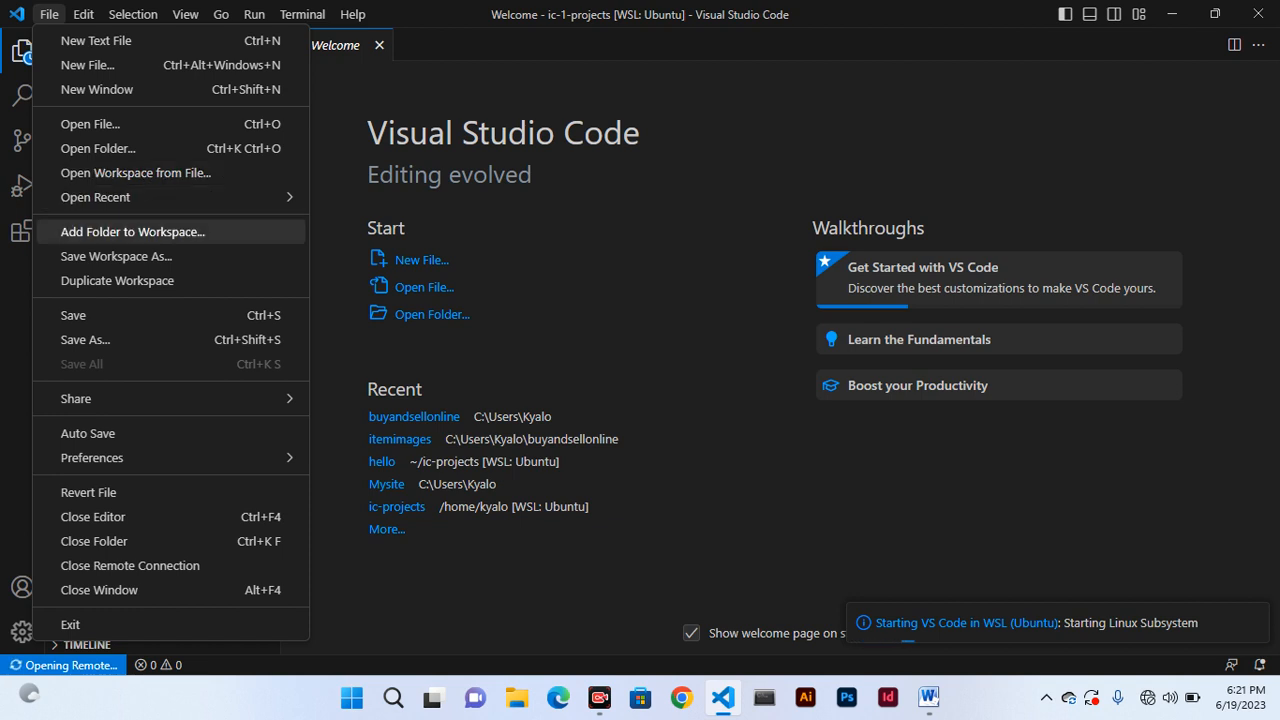
mouse_move(98, 148)
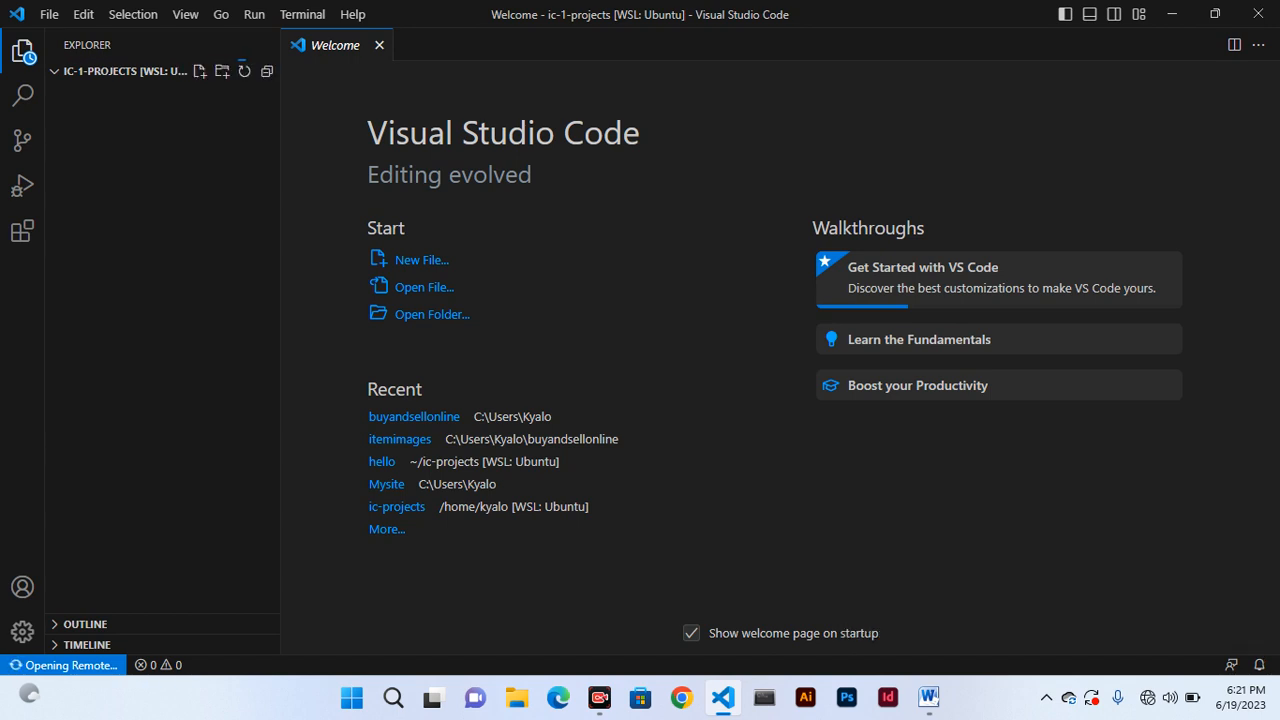
Open the /home/kyalo/ic-1-projects folder over WSL, revealing the web3 project.
click(432, 314)
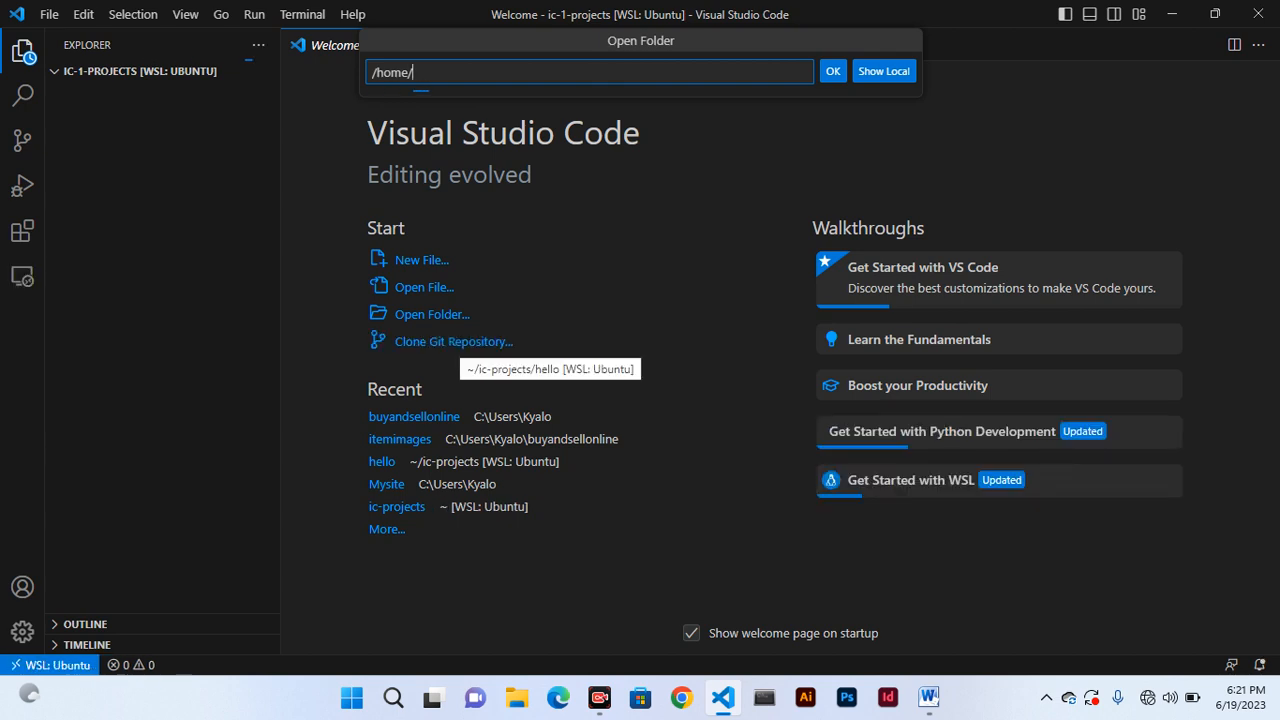
text(kyalo/)
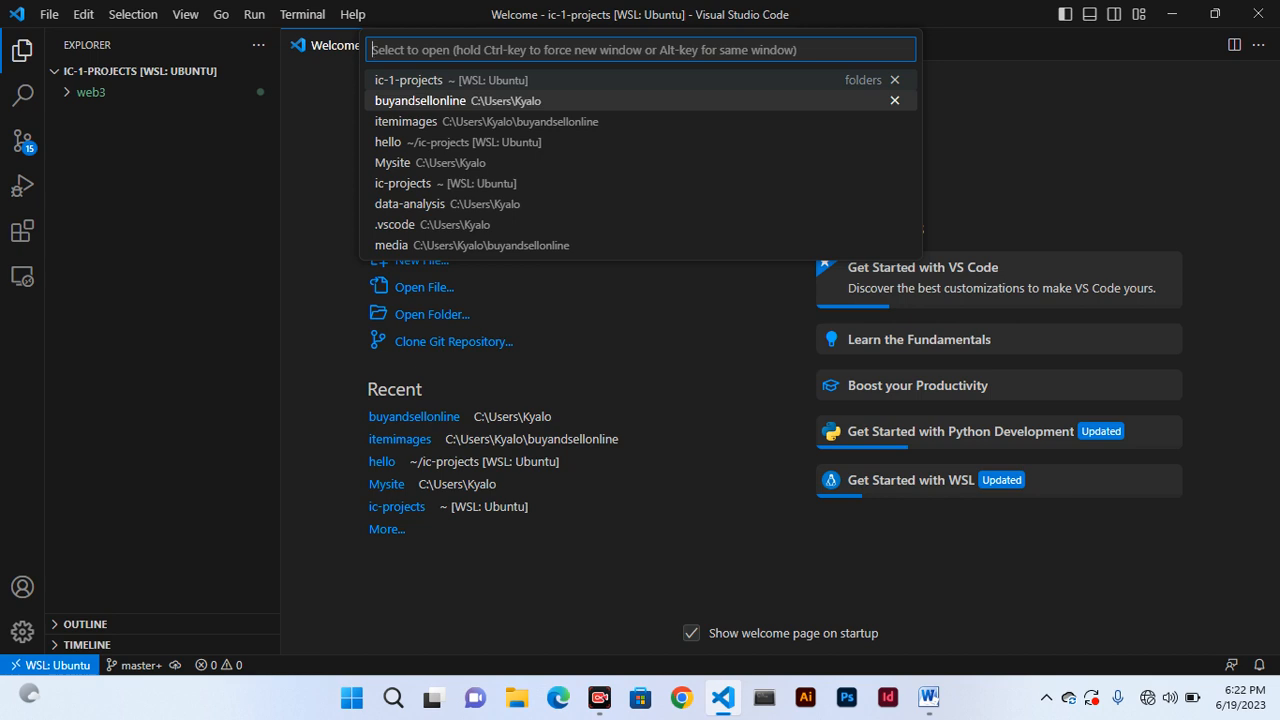
key(Escape)
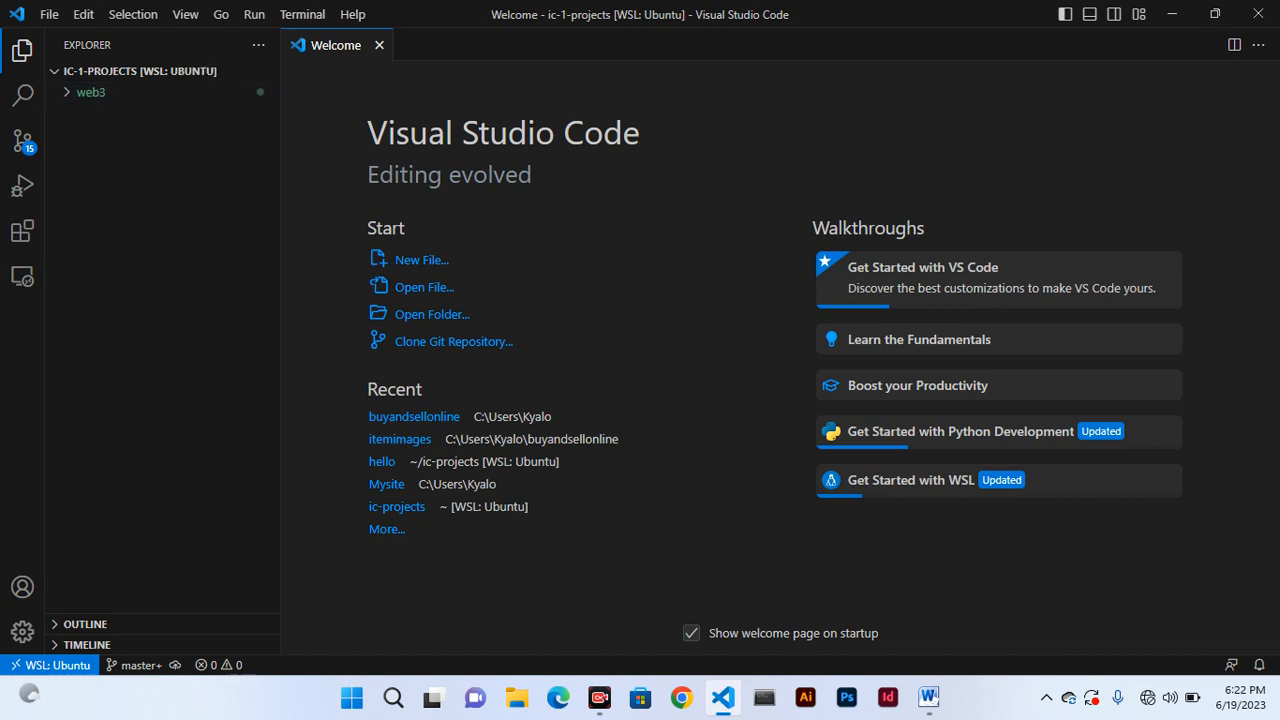
Start a new terminal and change into the web3 project folder with 'cd web3'.
click(302, 14)
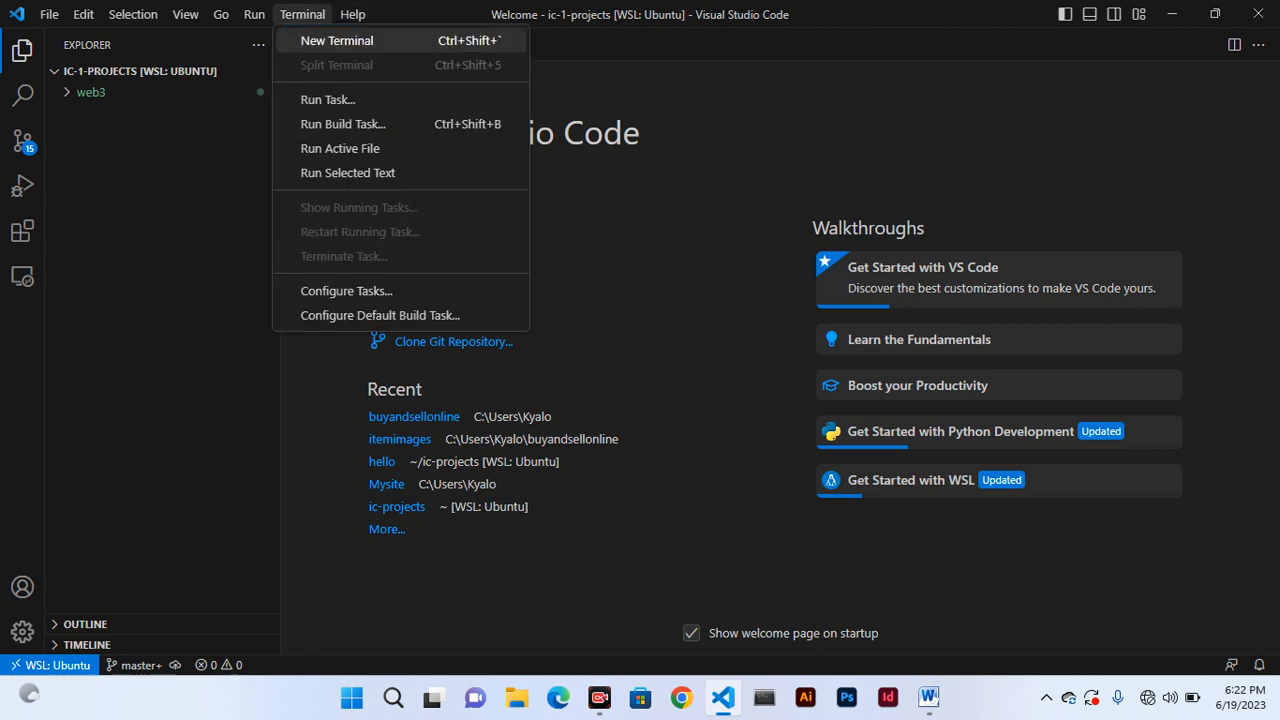
click(336, 40)
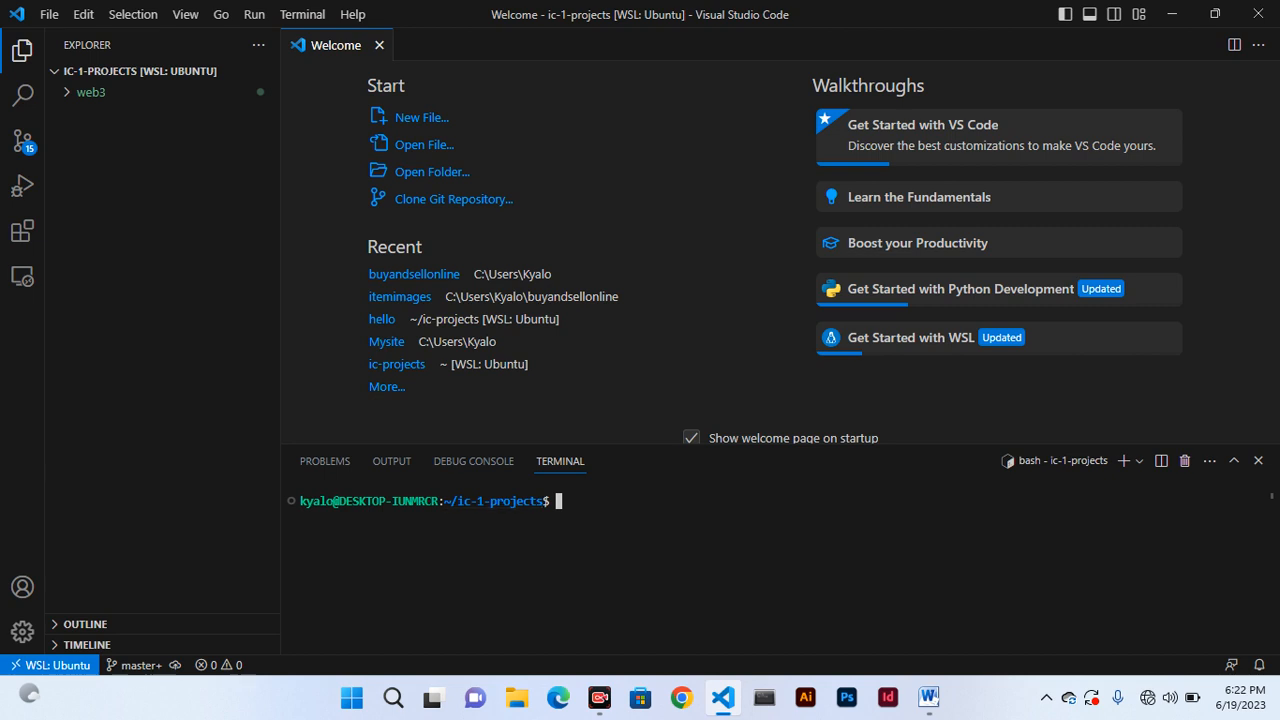
text(c)
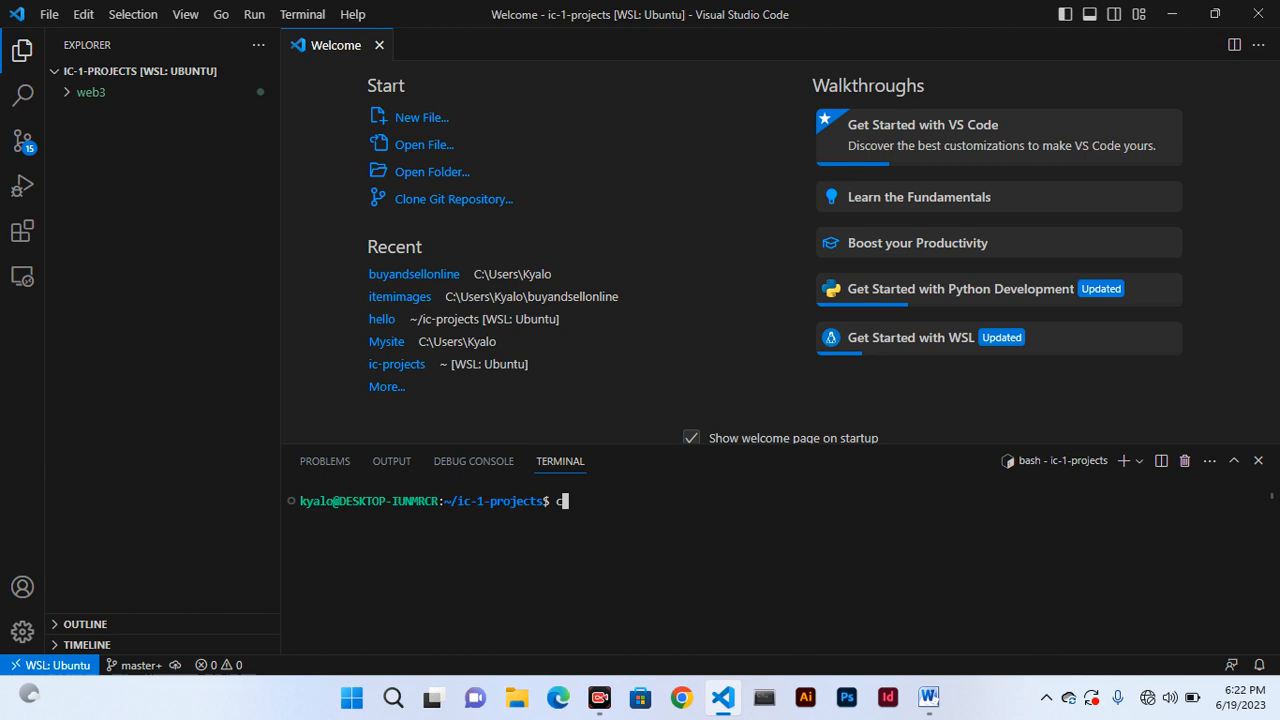
text(d)
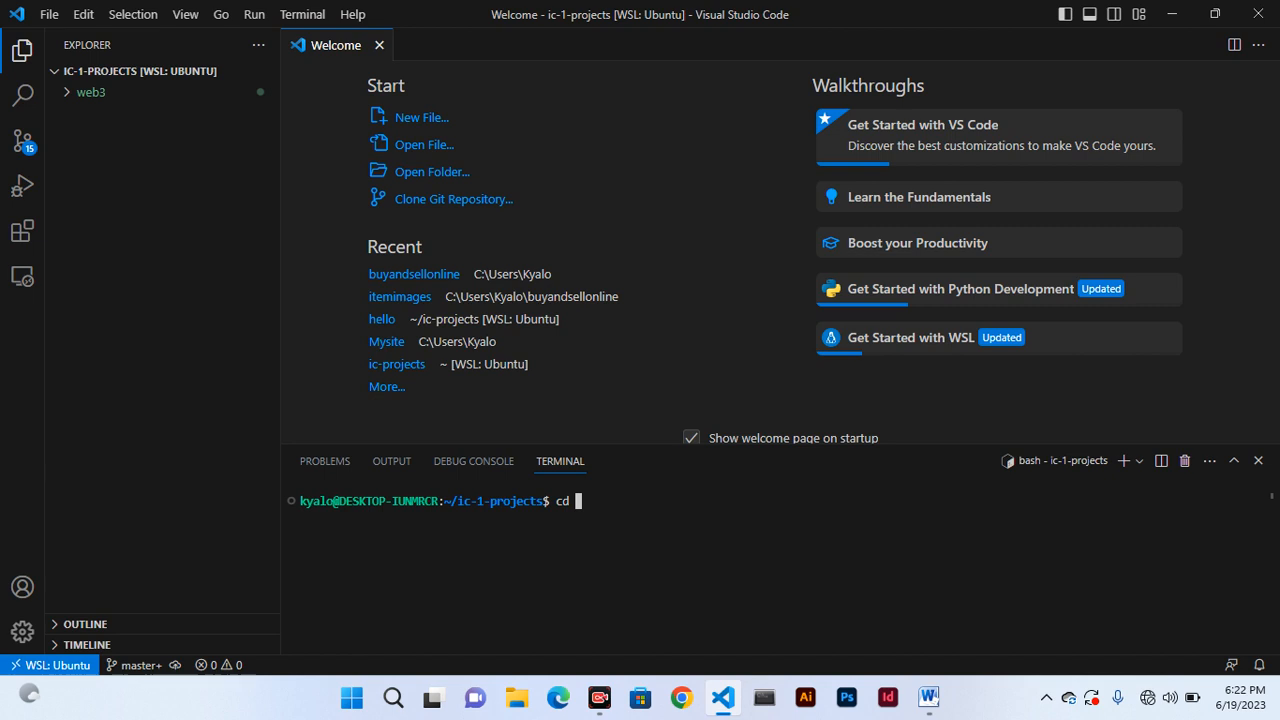
text(w)
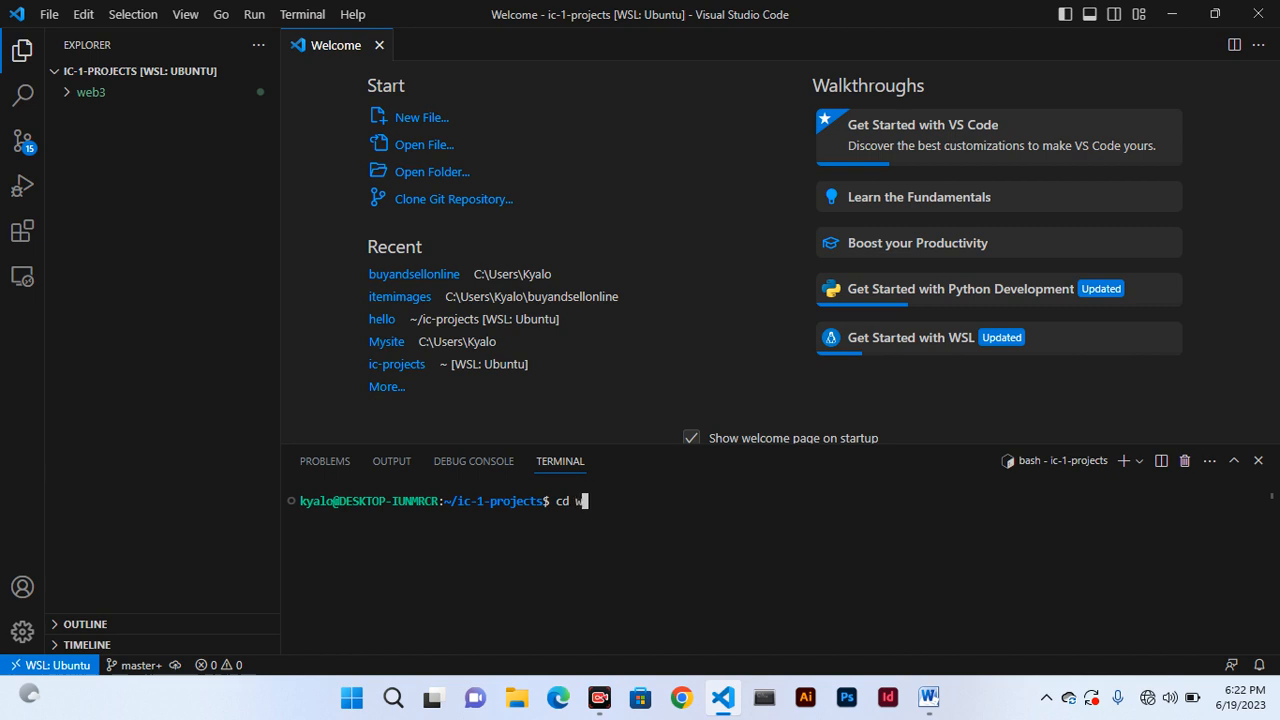
text(eb)
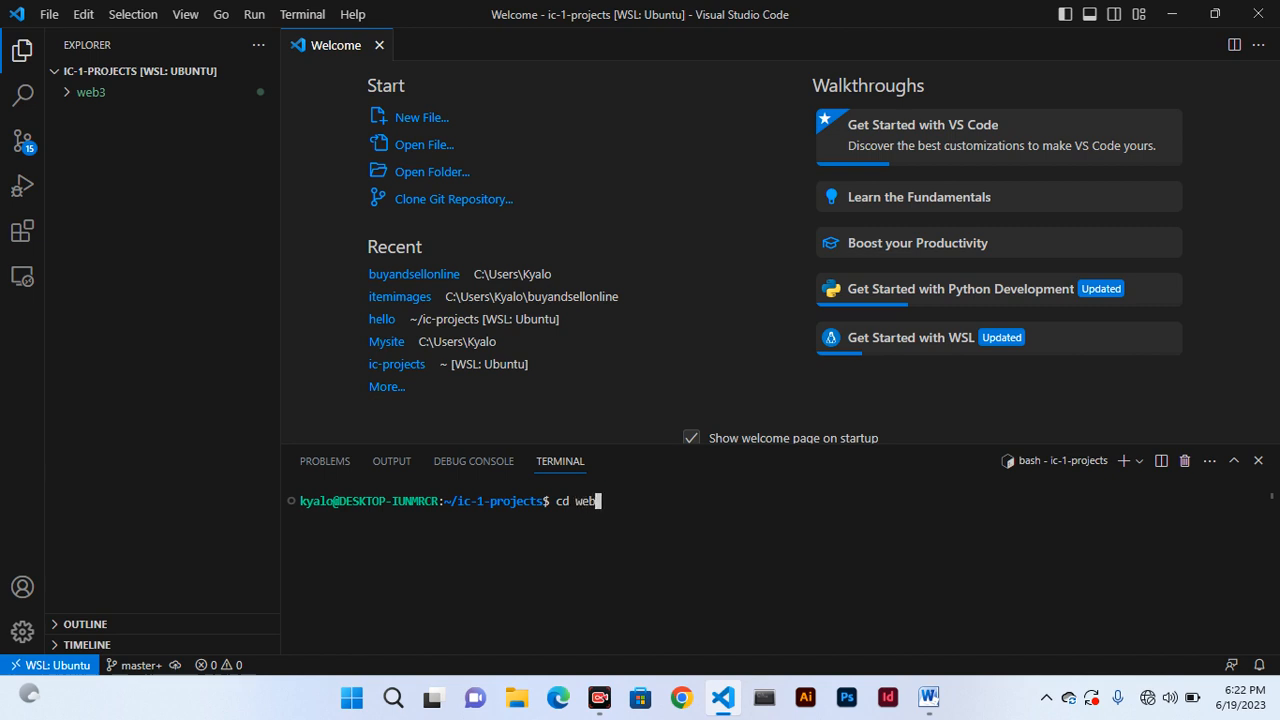
text(3)
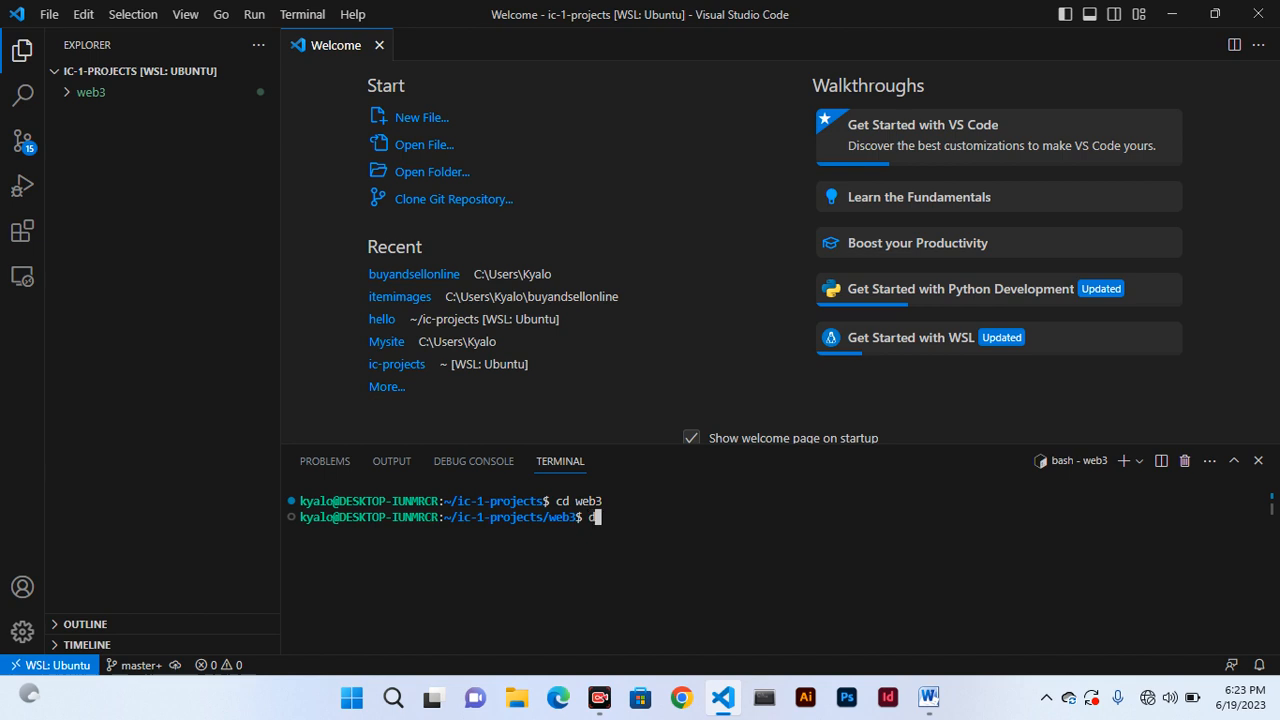
Run 'dfx start' to launch the local dfx 0.14.0 replica with its dashboard address.
text(dfx)
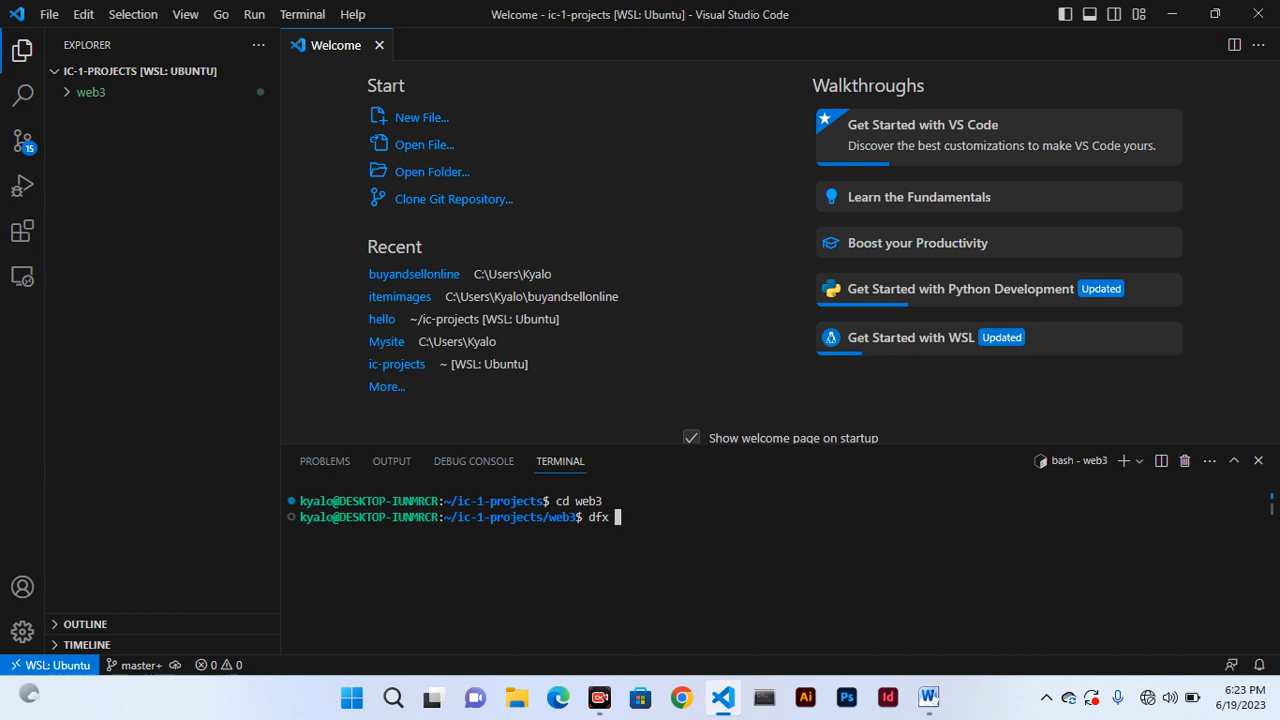
text(s)
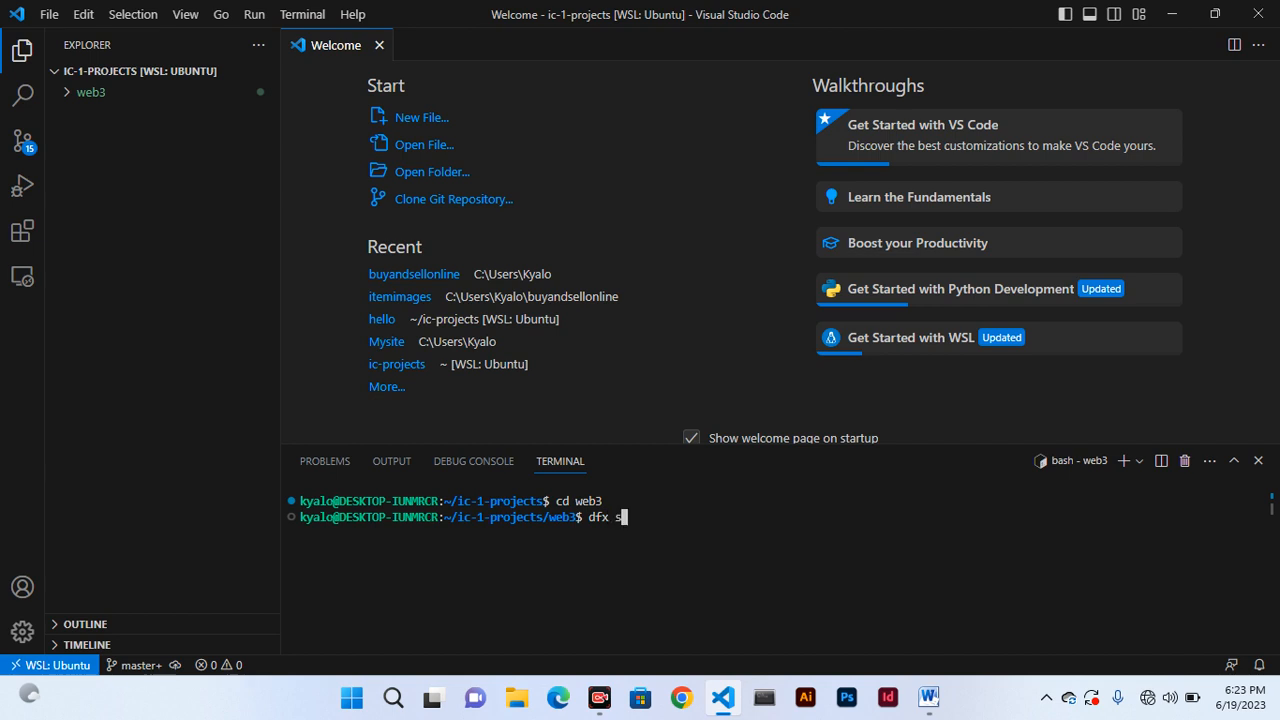
text(tart)
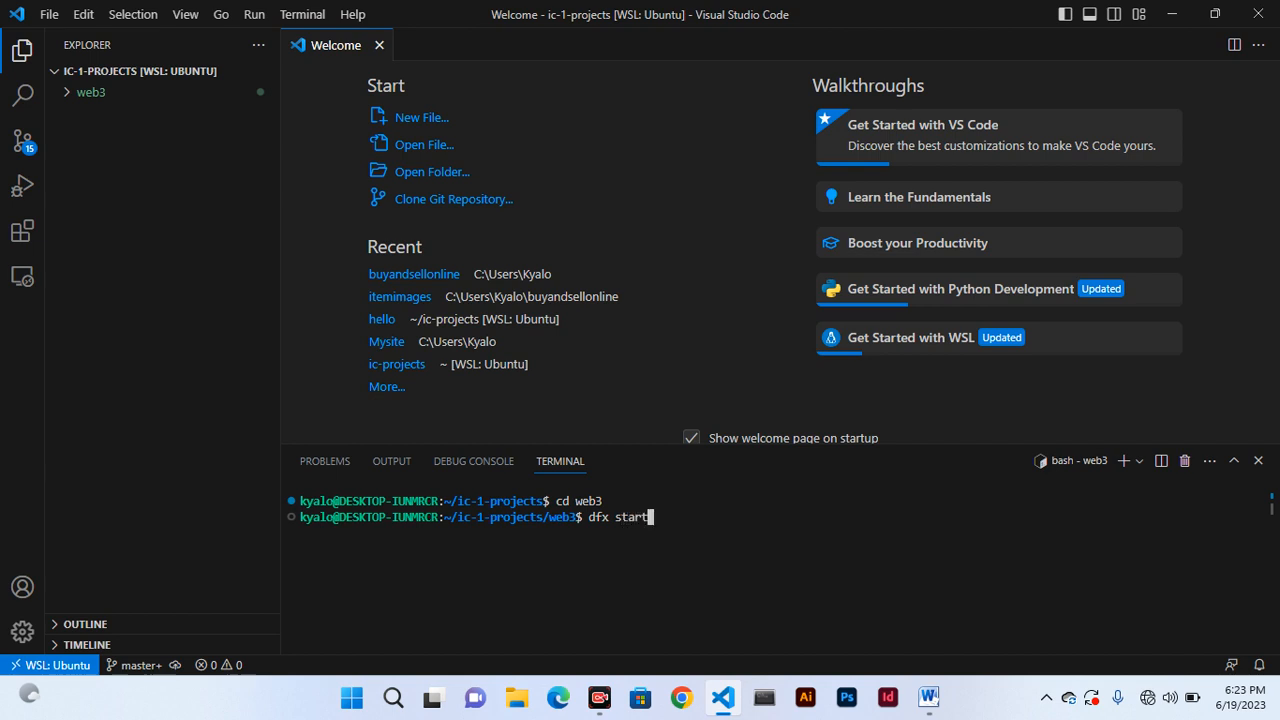
key(Return)
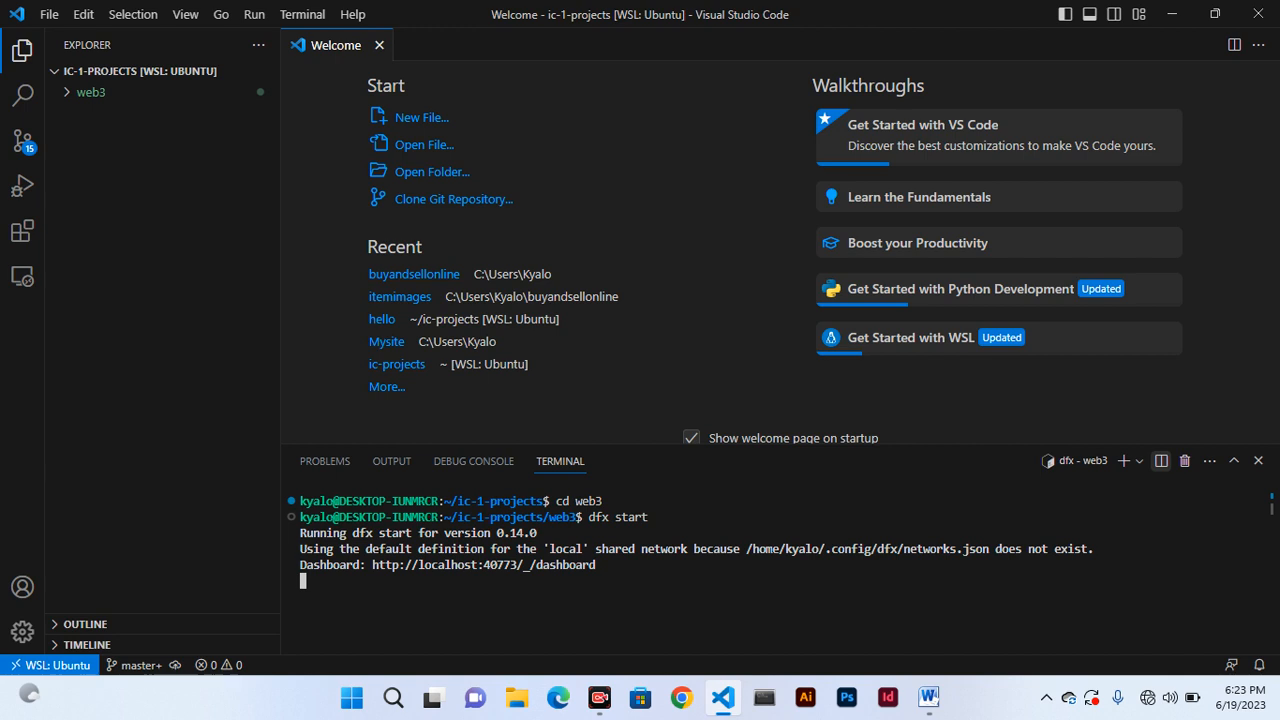
Run 'dfx deploy' in a second terminal, deploying the frontend and backend canisters with local URLs.
click(1160, 460)
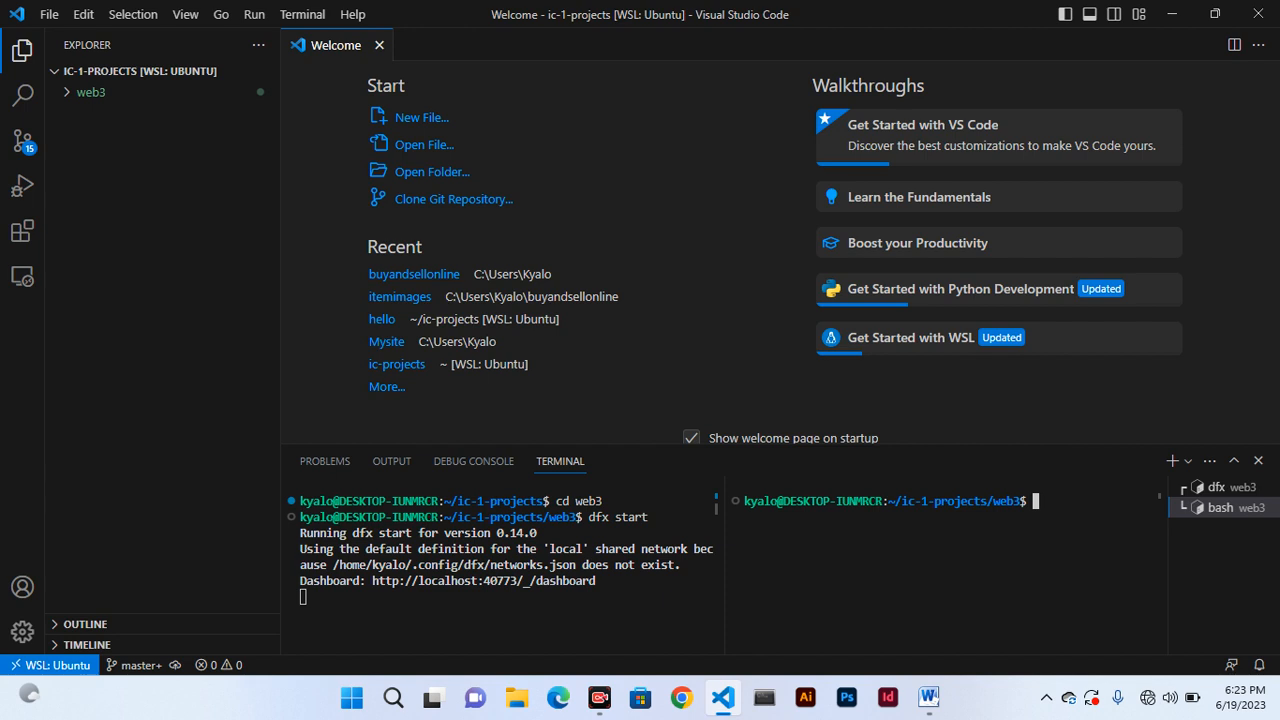
text(d)
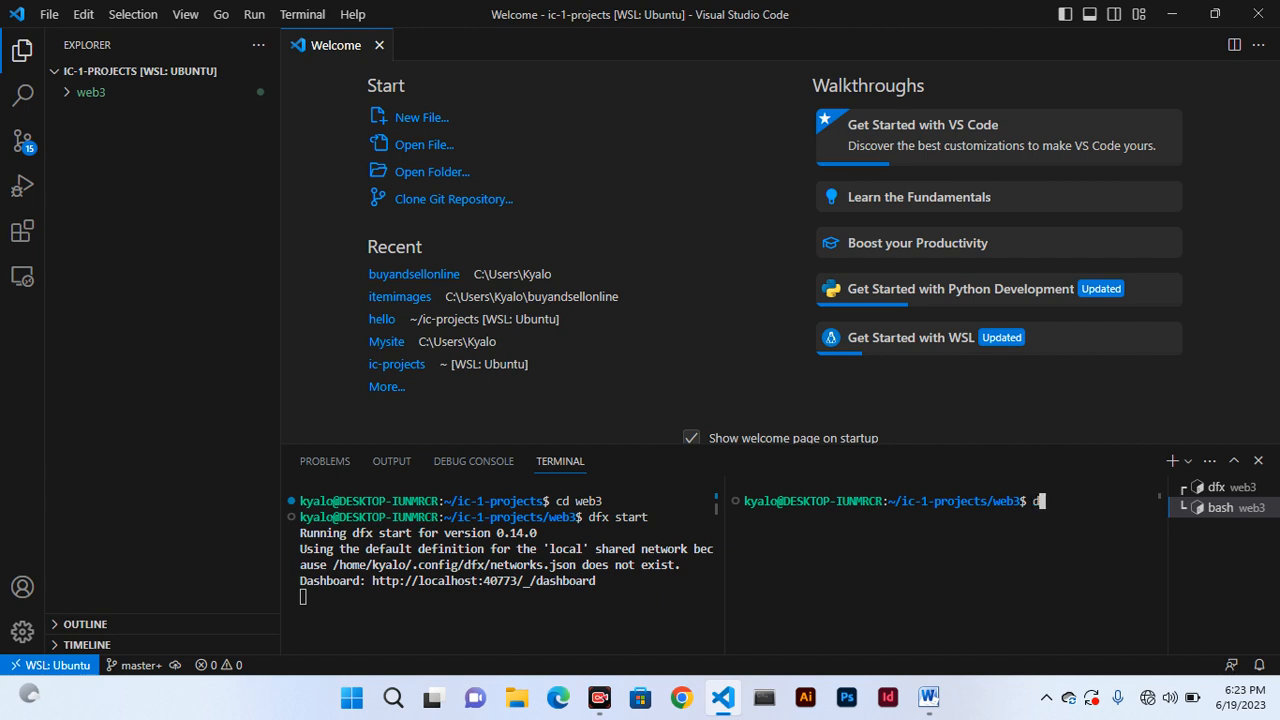
text(fx)
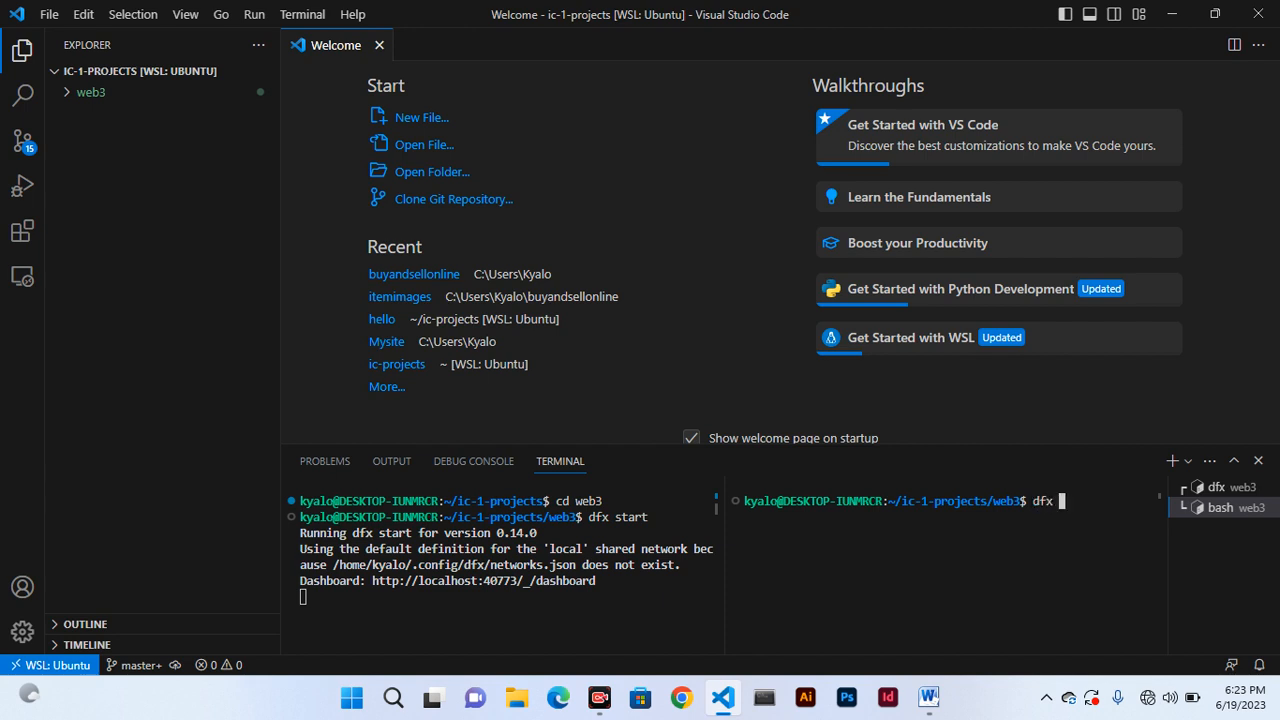
text(deplo)
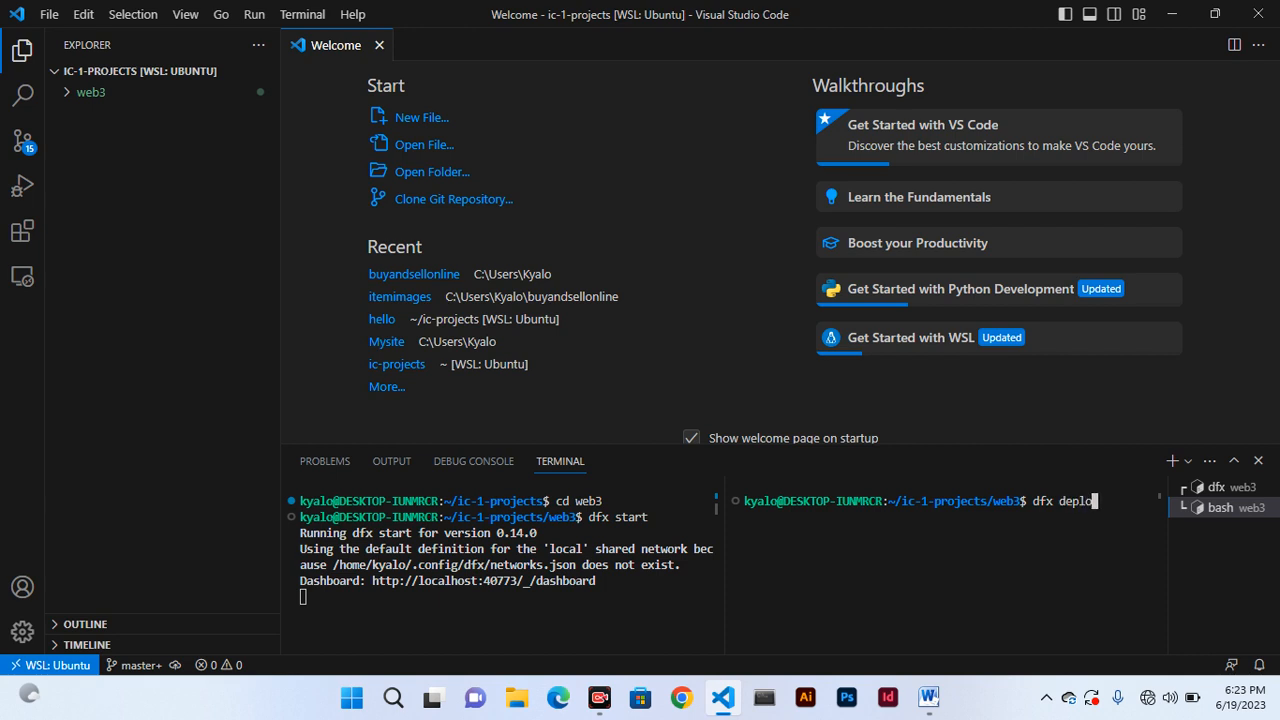
text(y)
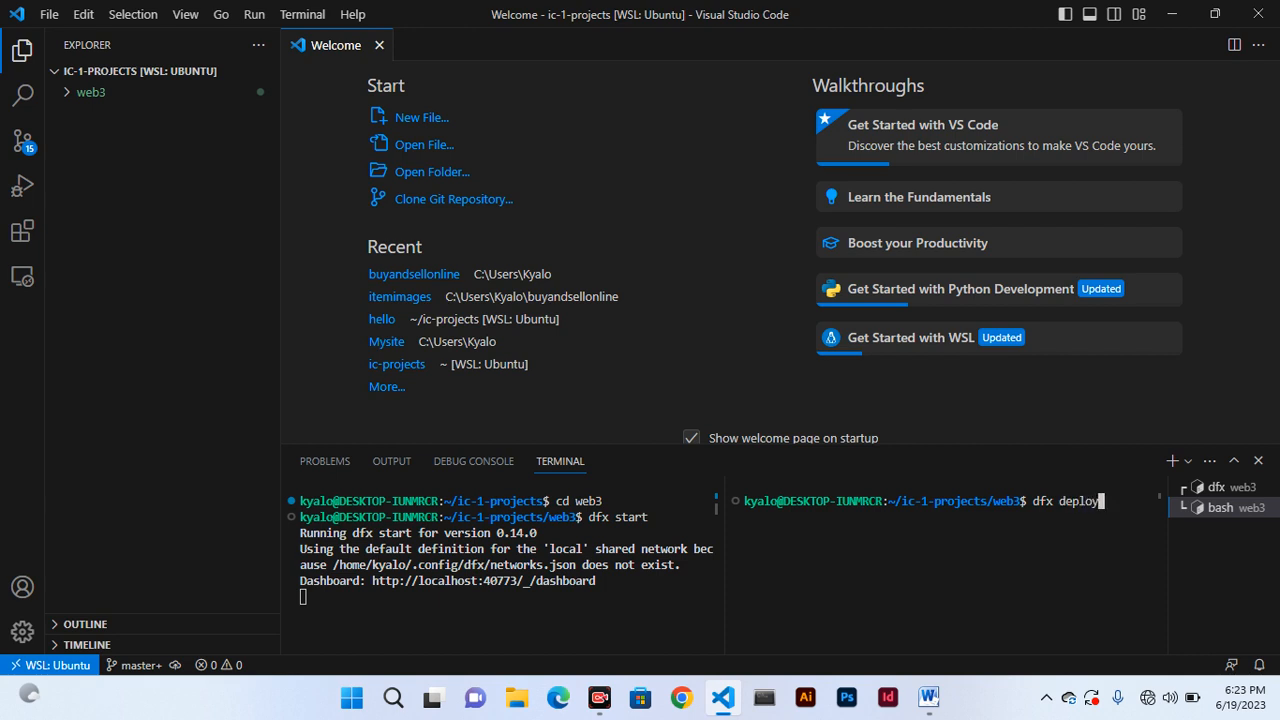
key(Return)
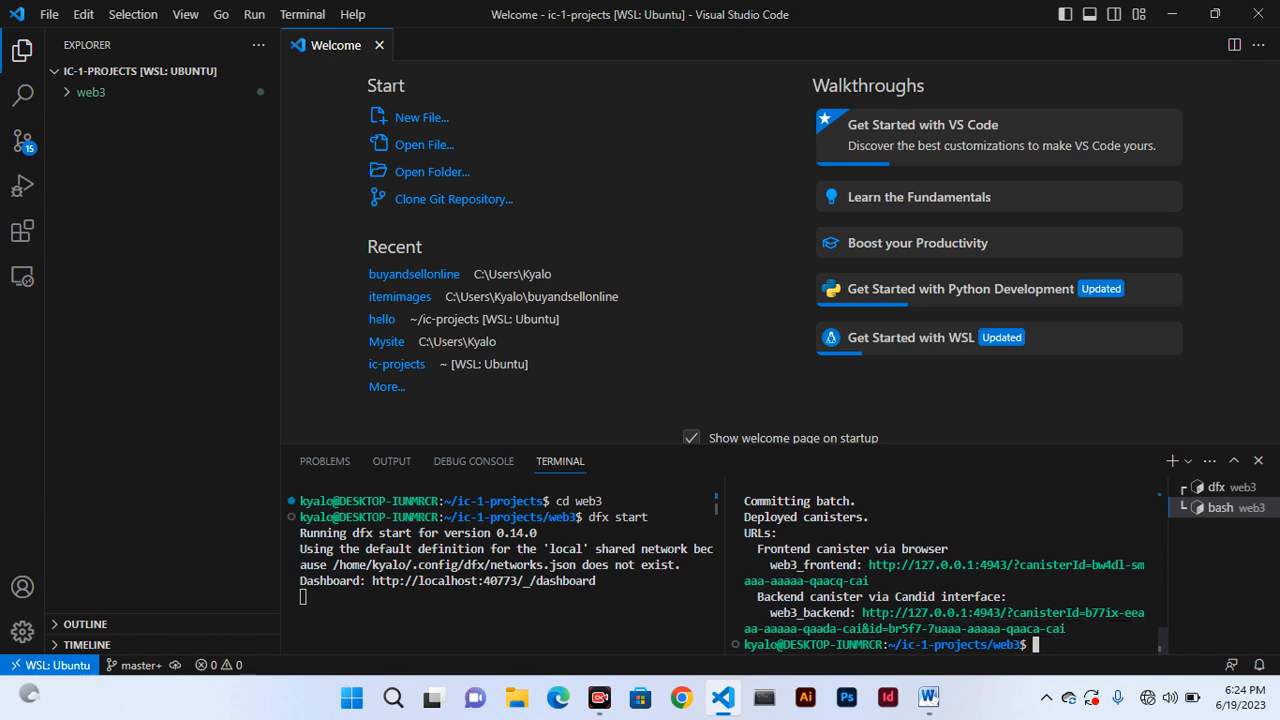
mouse_move(130, 72)
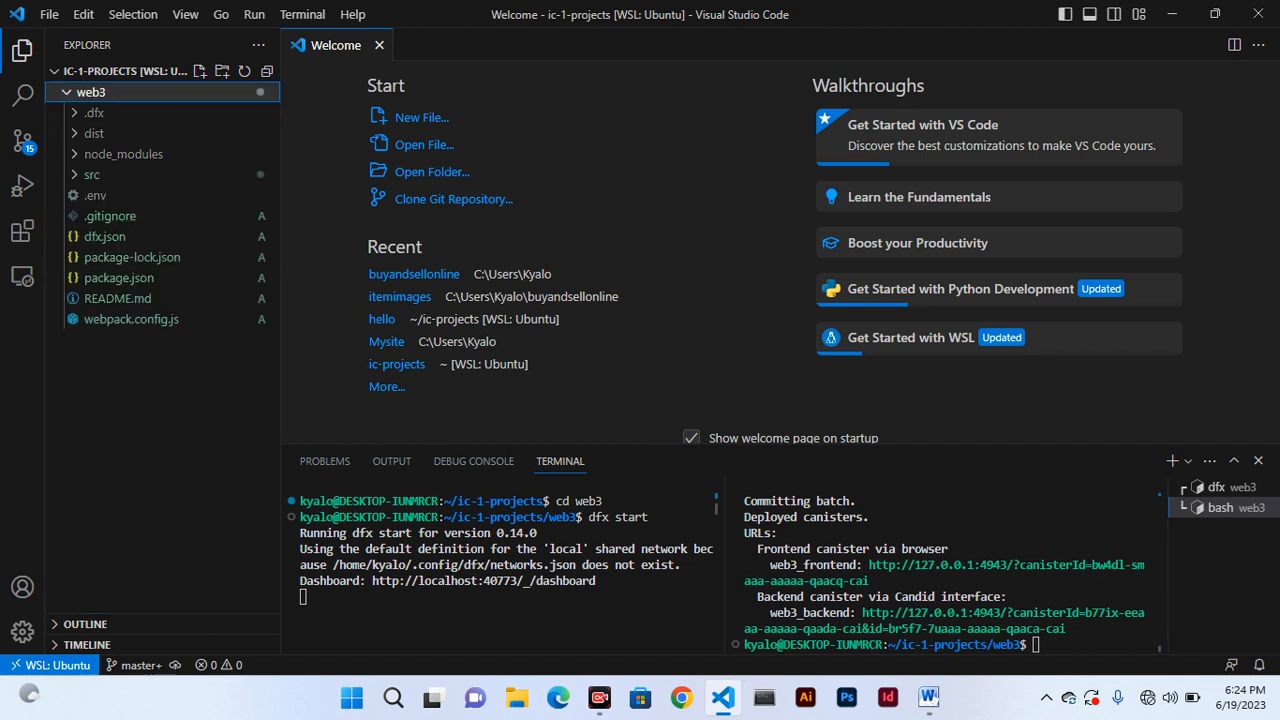
Expand src > web3_backend and view the main.mo greet actor.
click(92, 174)
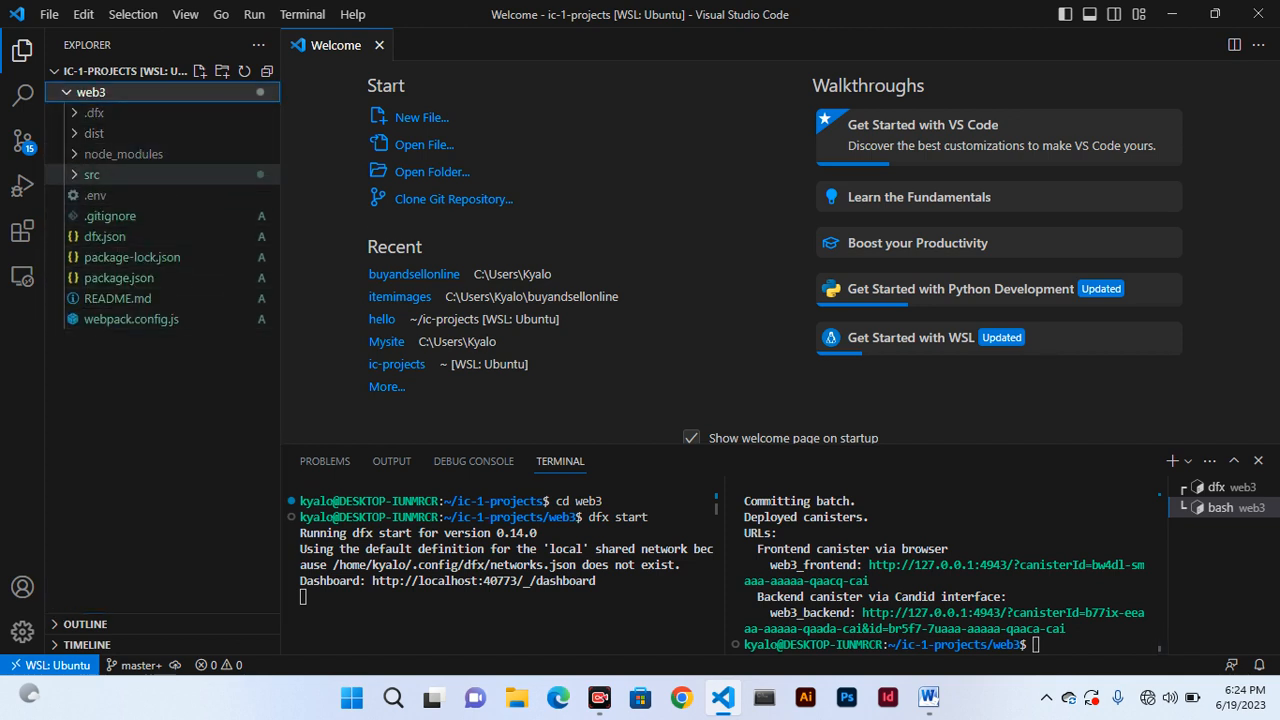
click(92, 174)
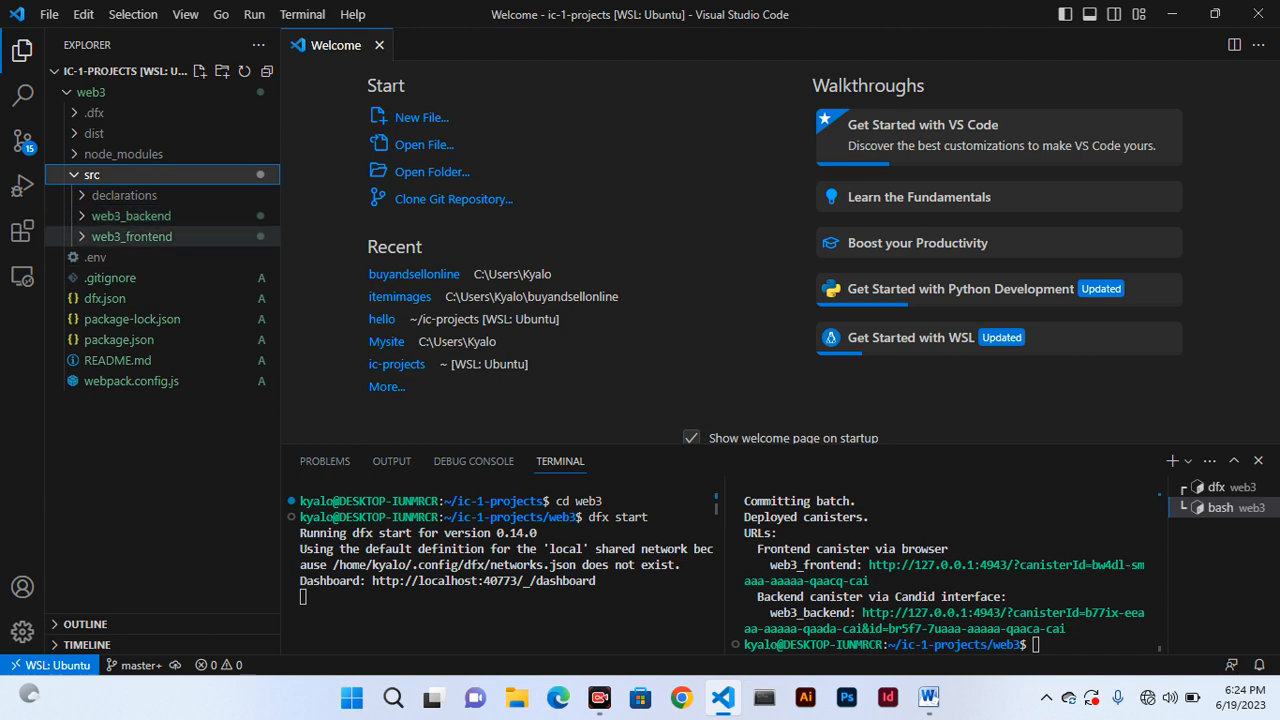
mouse_move(130, 216)
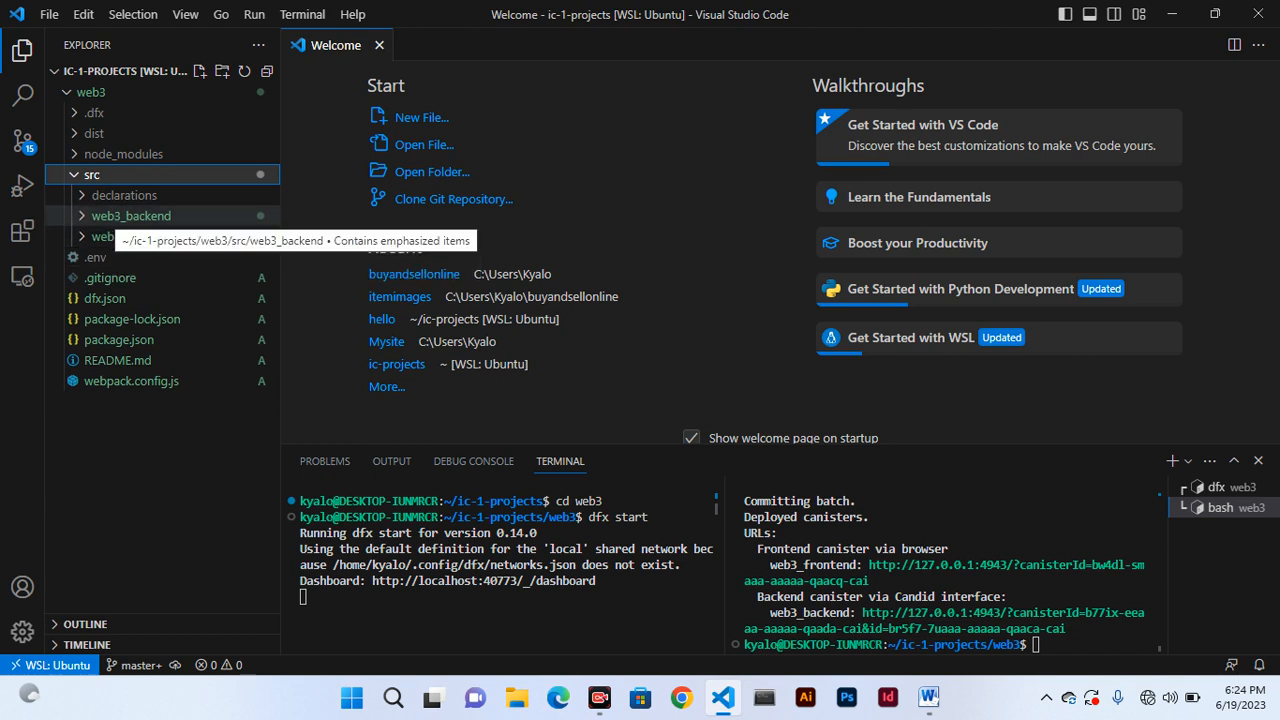
click(130, 216)
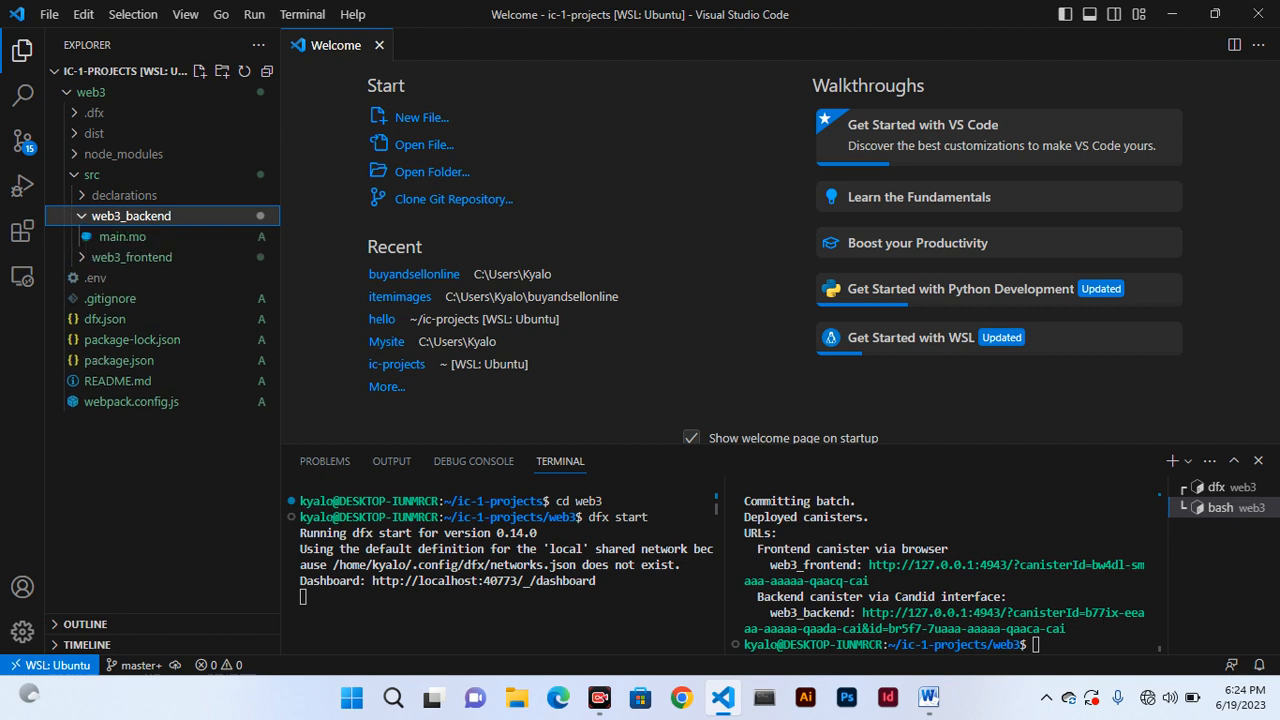
mouse_move(122, 236)
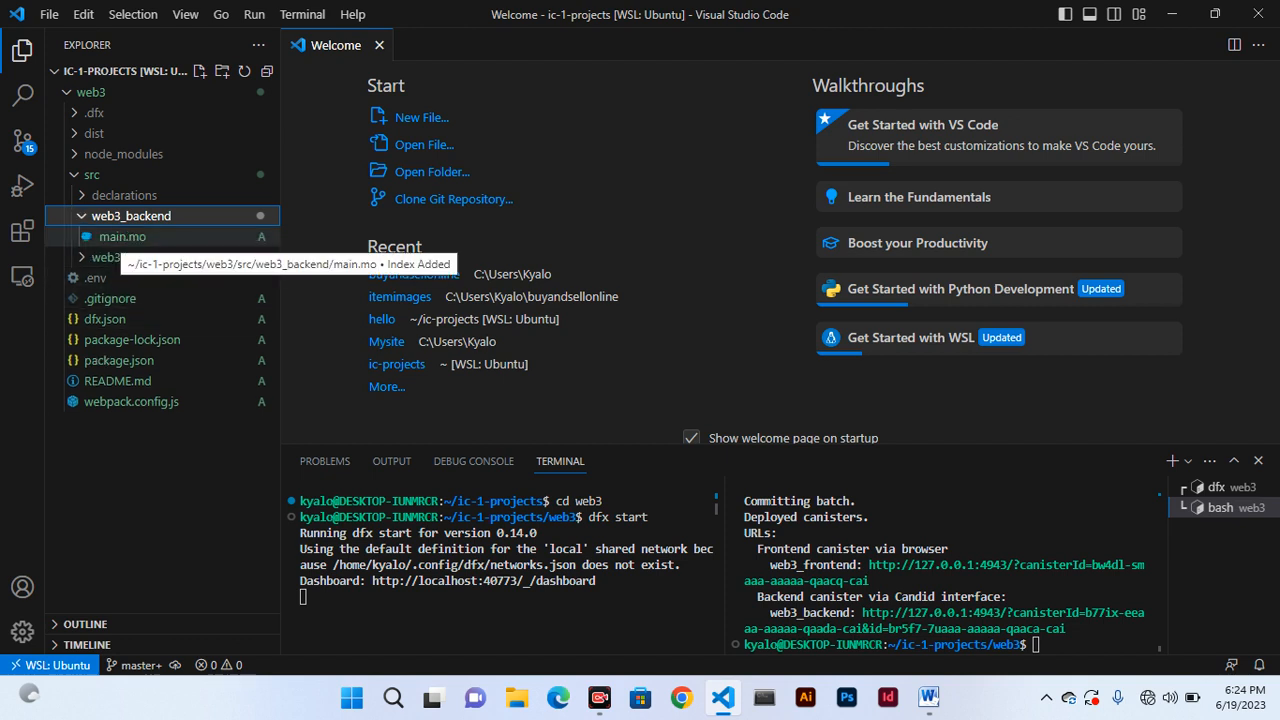
click(122, 236)
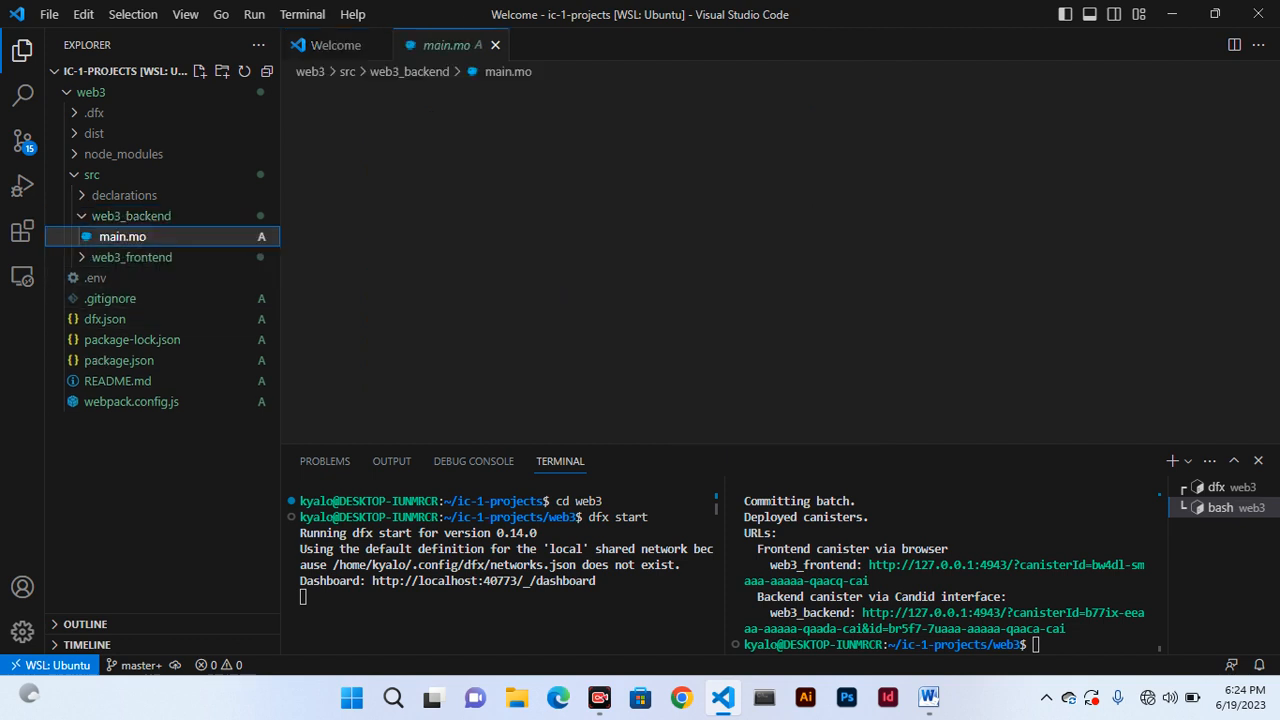
click(122, 236)
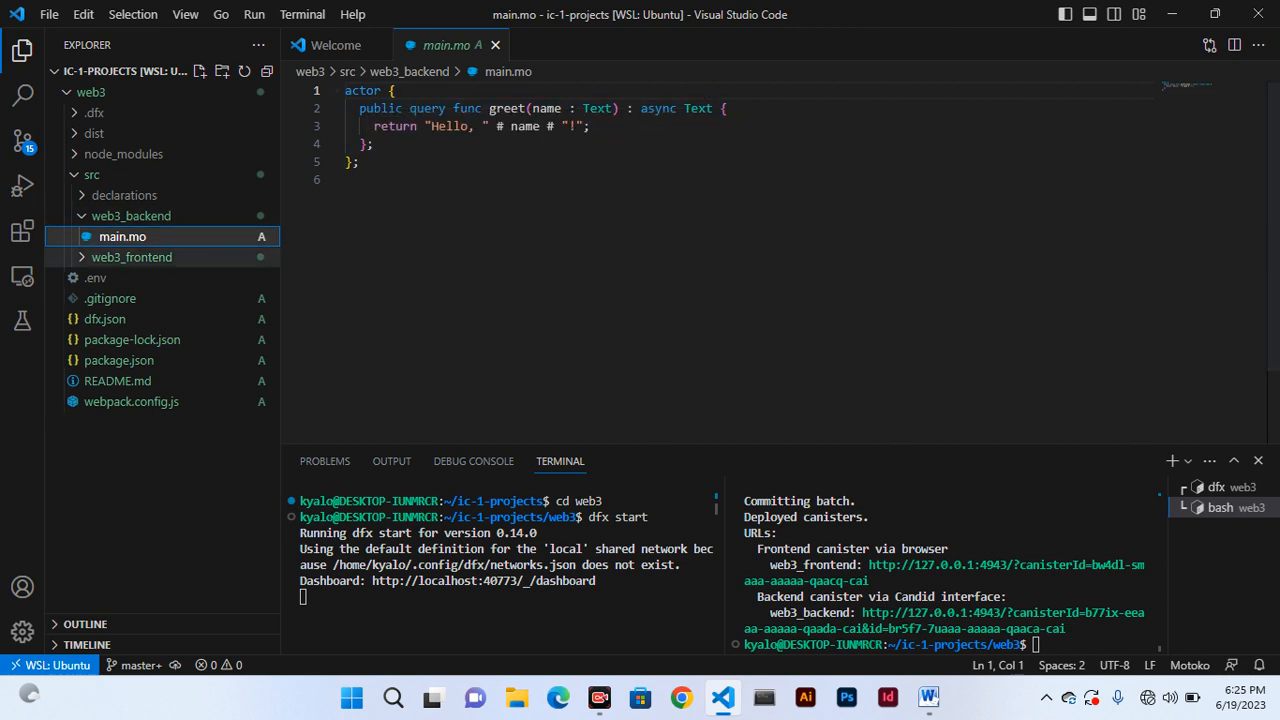
Browse web3_frontend > assets and view the main.css stylesheet.
click(132, 256)
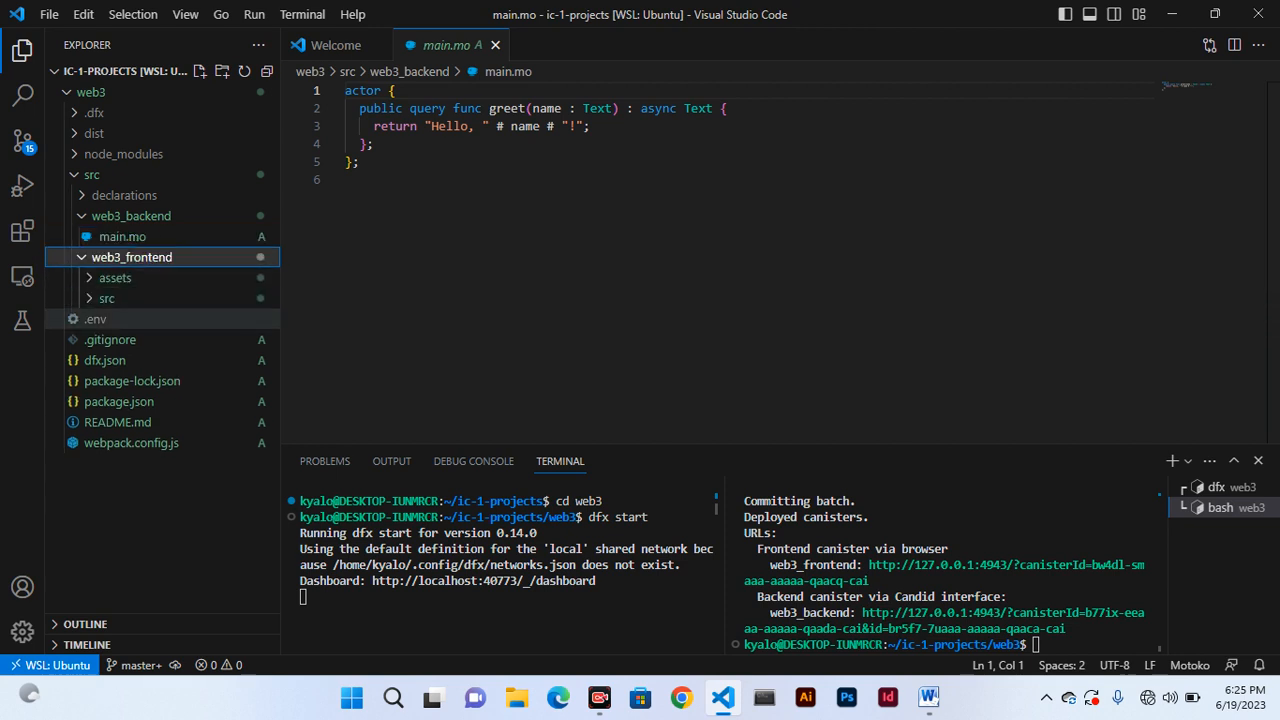
click(116, 276)
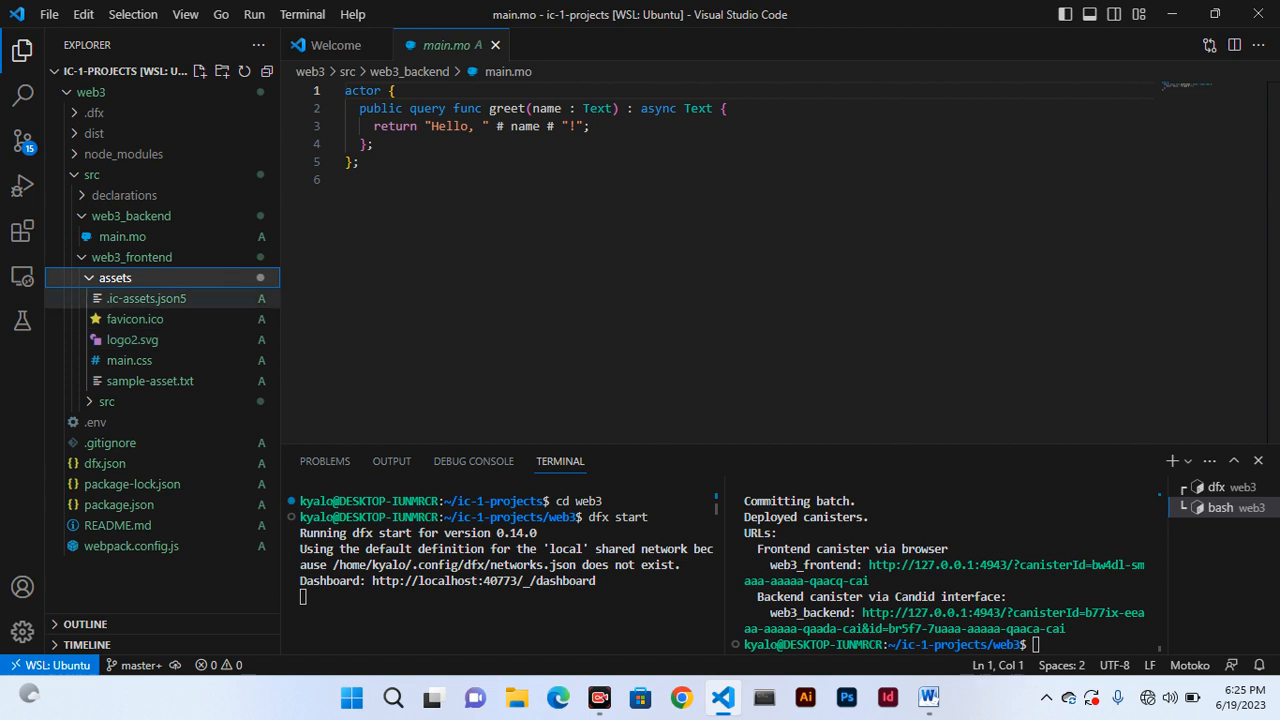
click(132, 340)
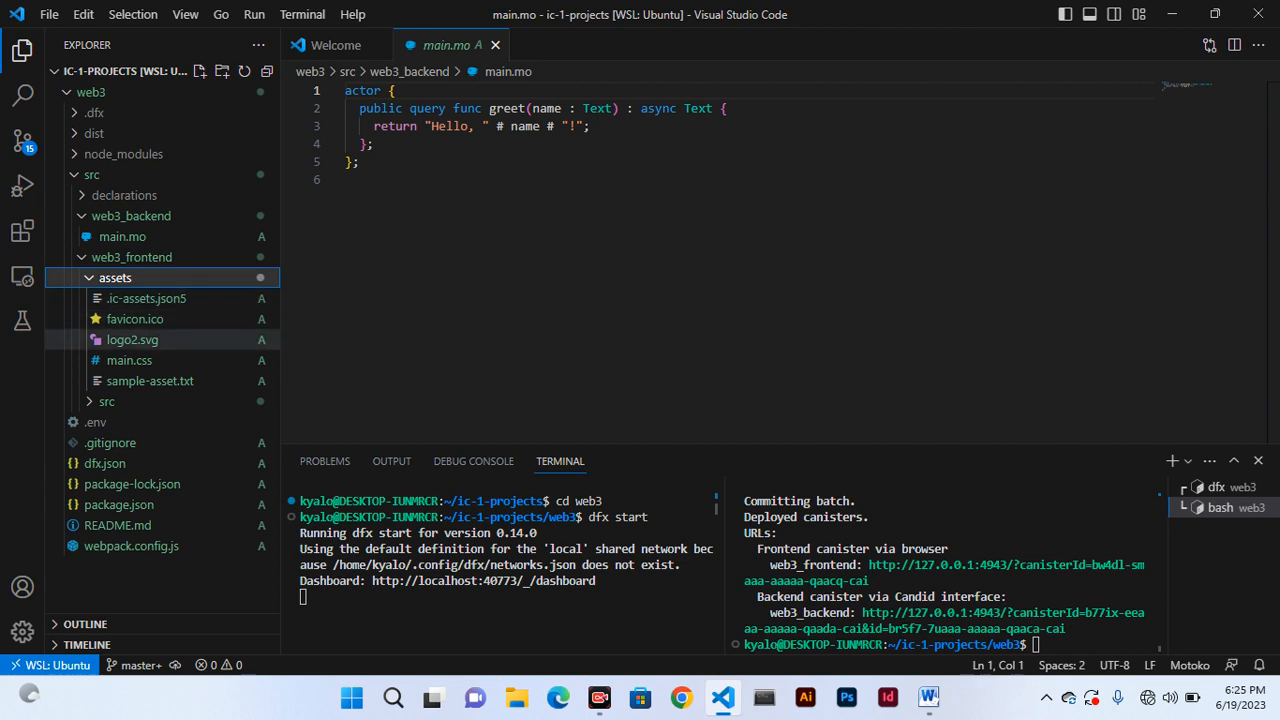
click(128, 360)
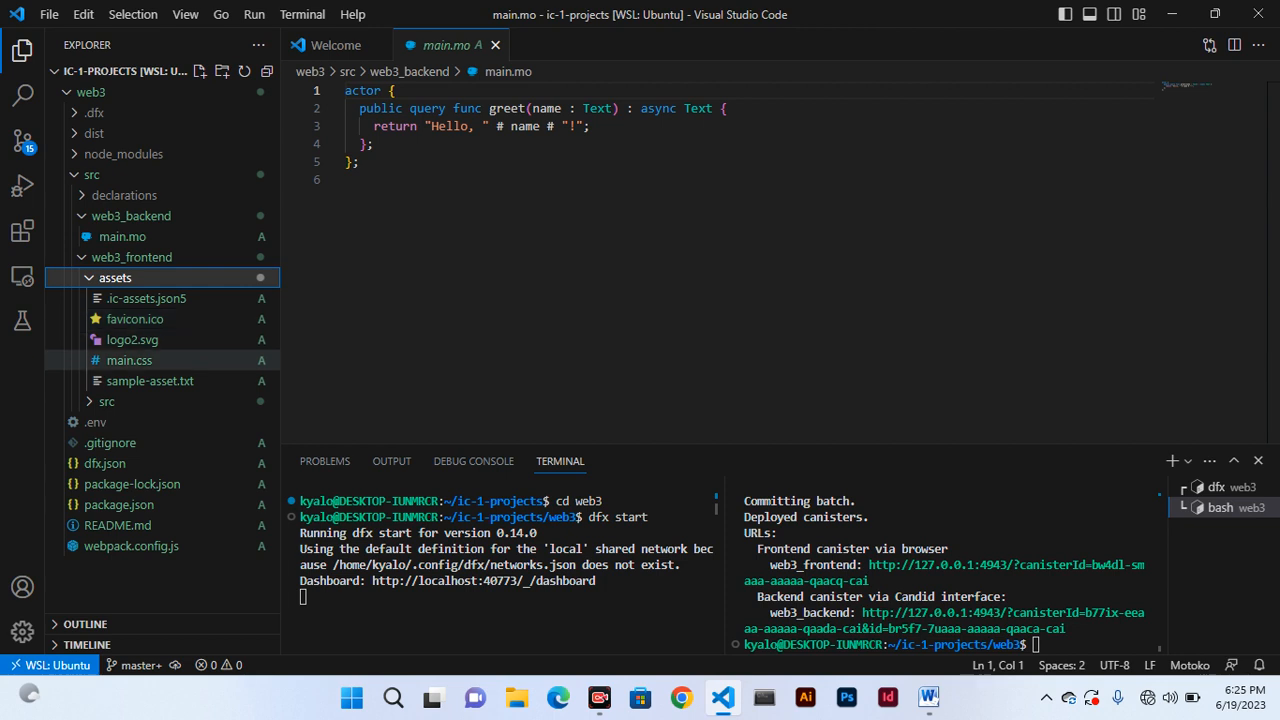
click(136, 318)
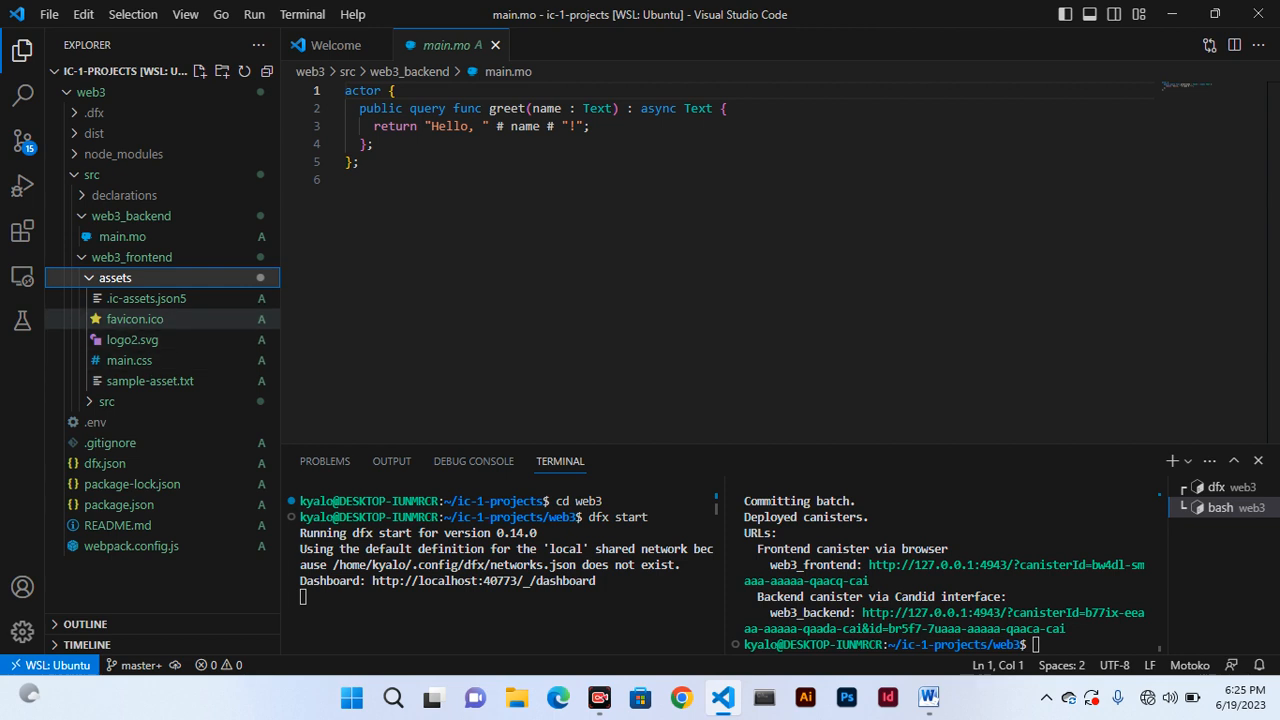
mouse_move(136, 318)
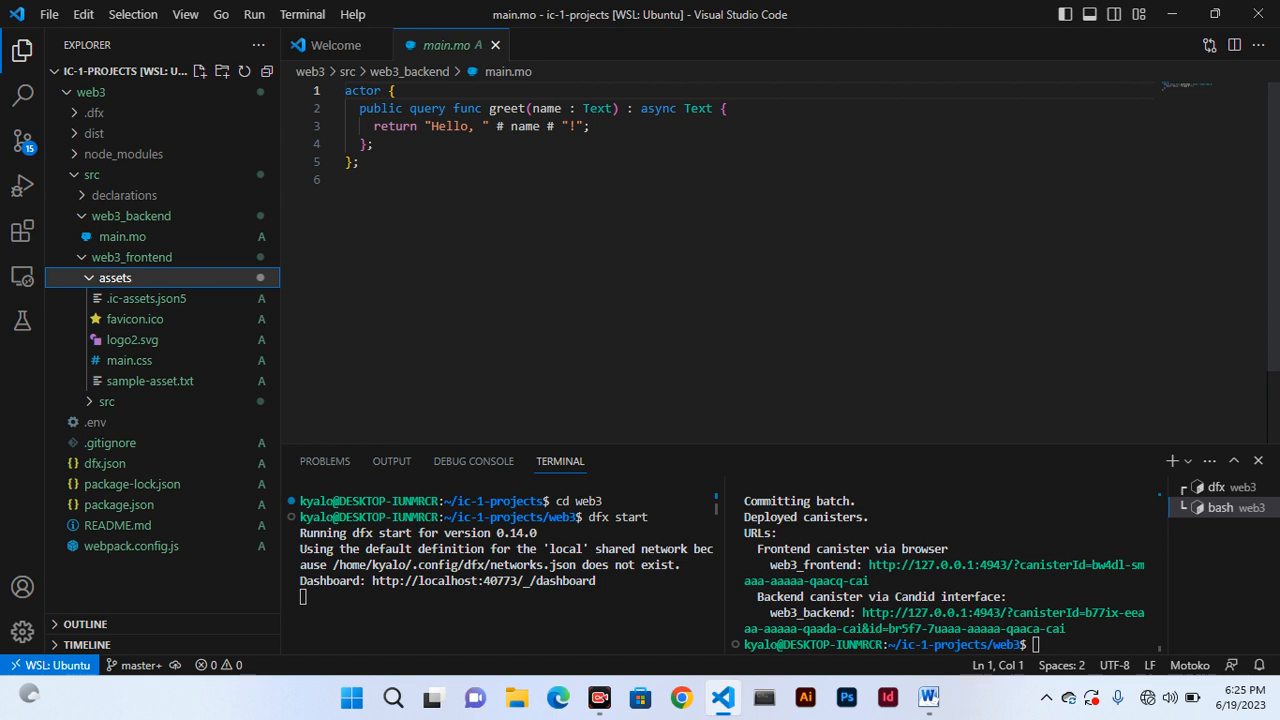
click(128, 360)
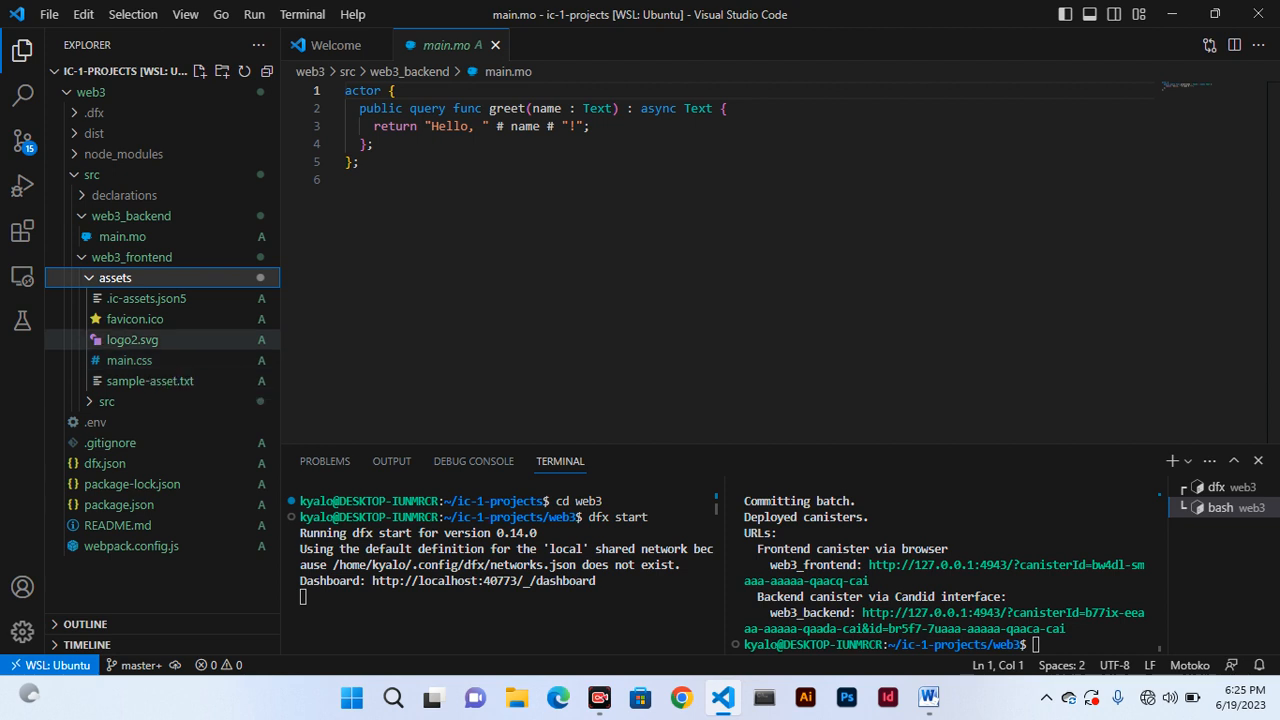
click(128, 360)
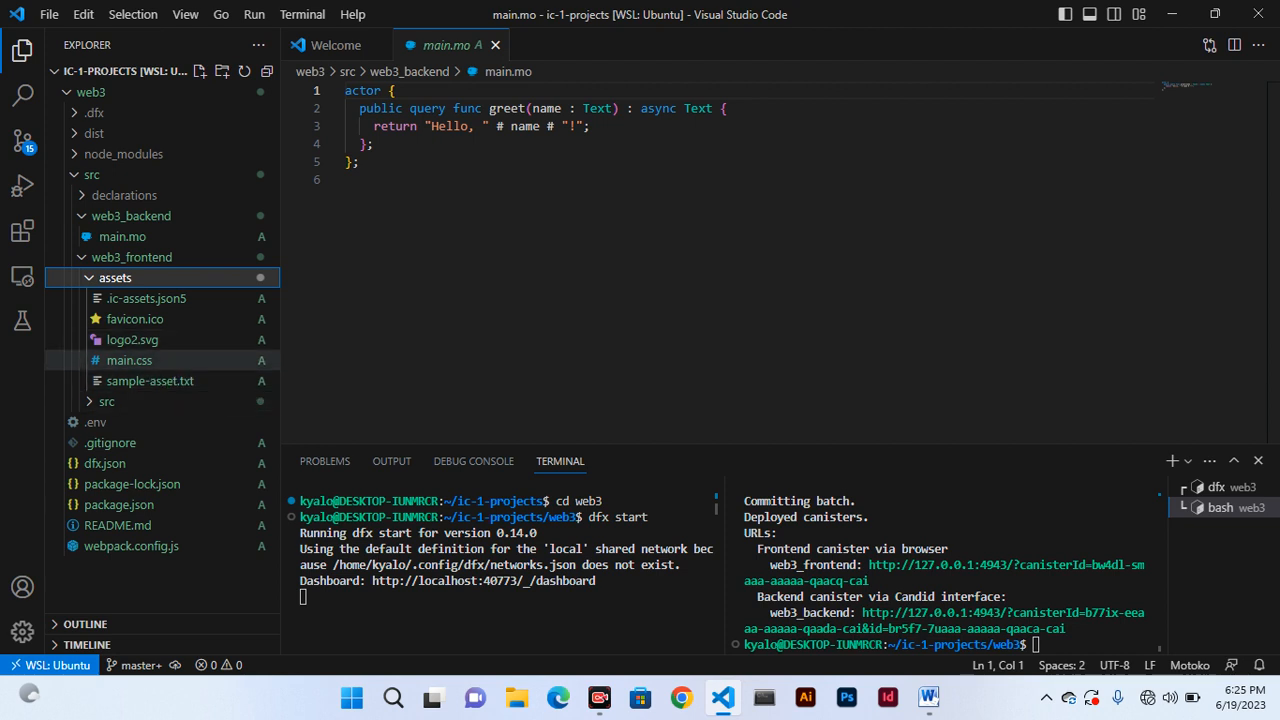
click(128, 360)
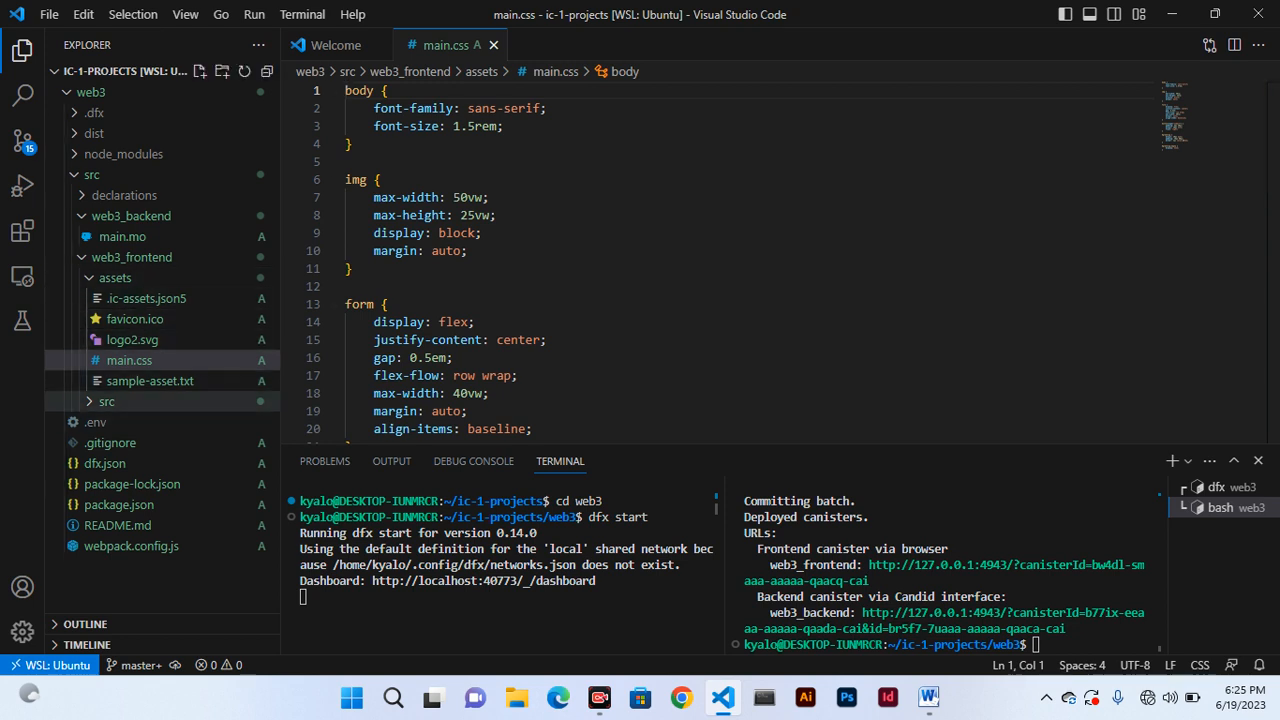
Review web3_frontend/src/index.html's greeting form, then its index.js backend greet call.
click(106, 400)
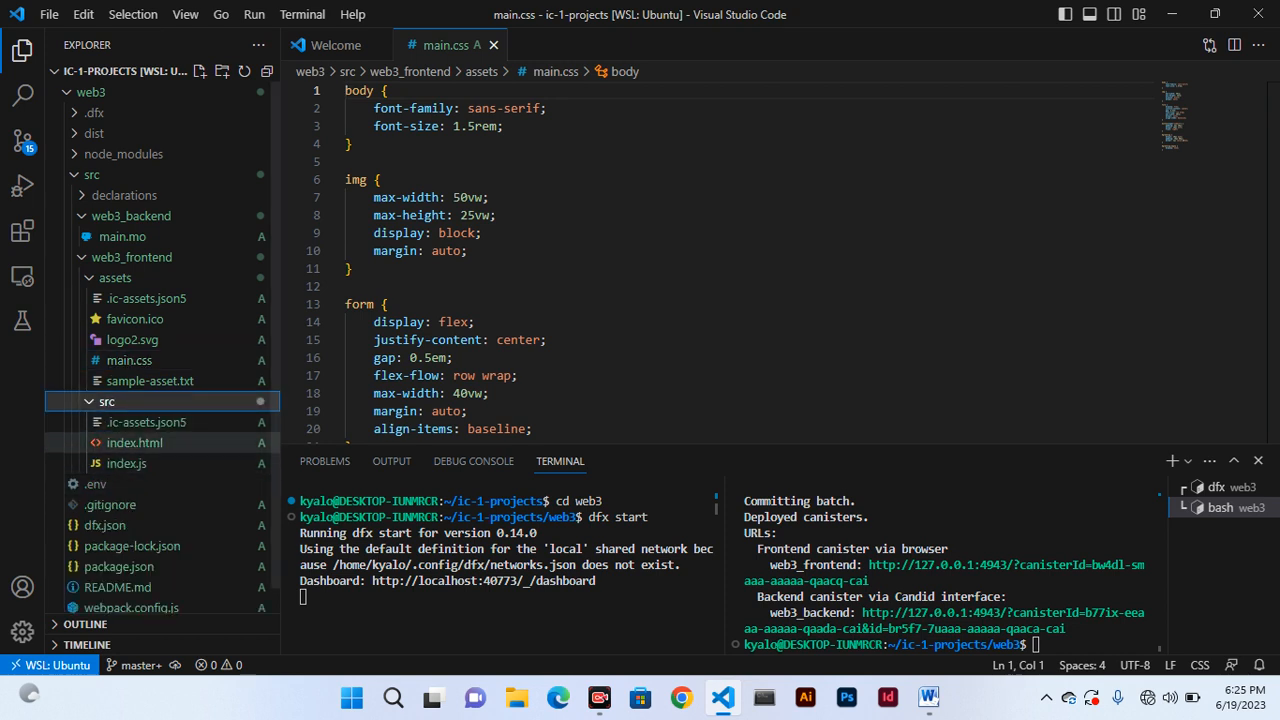
click(132, 442)
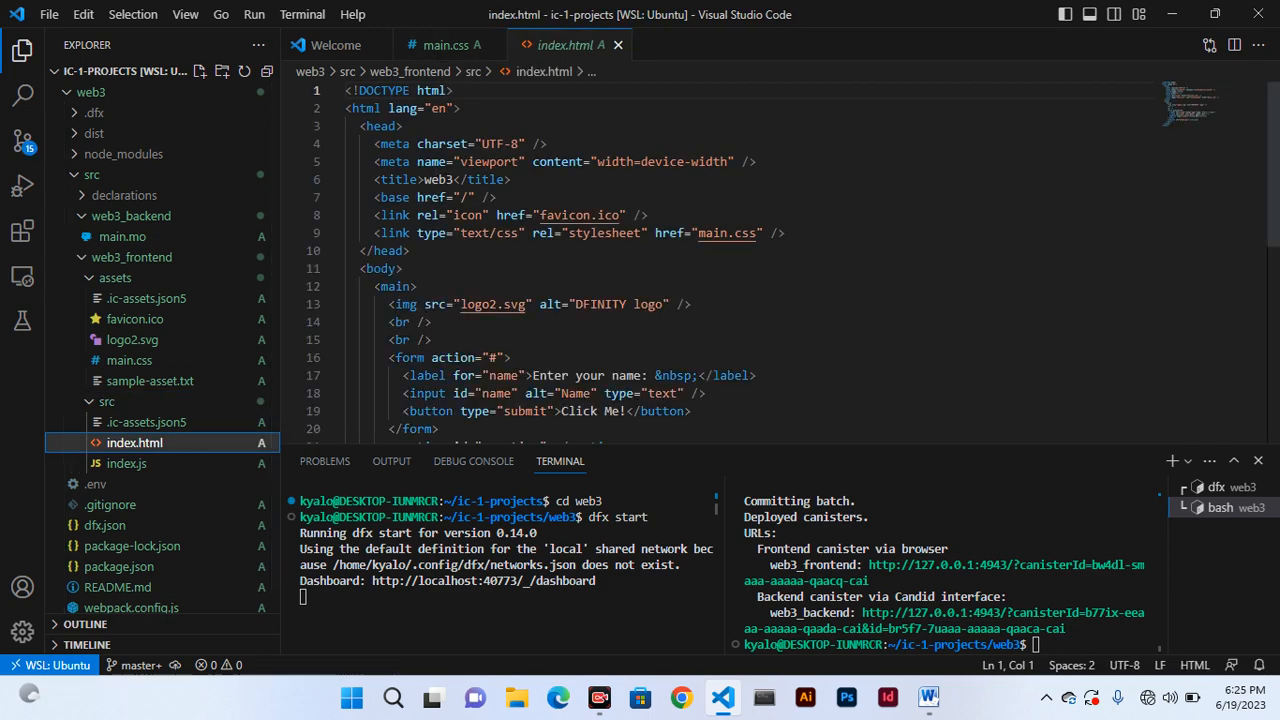
scroll(down, 3)
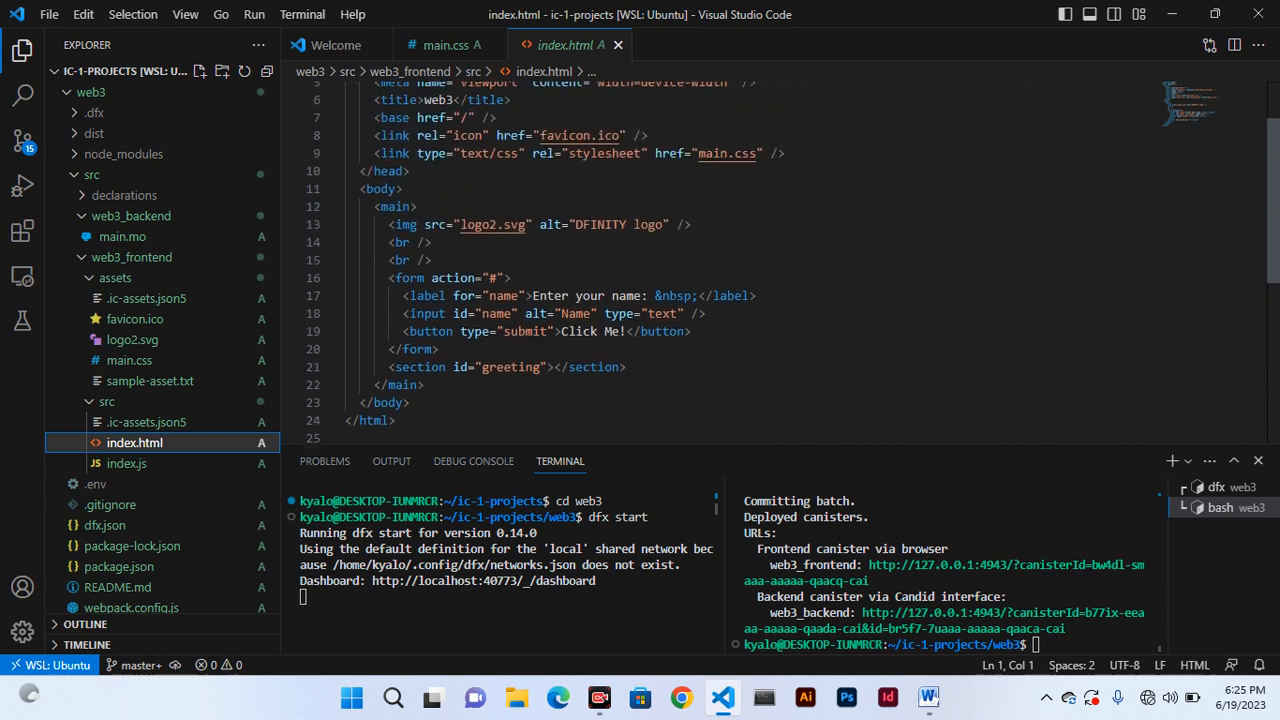
scroll(up, 3)
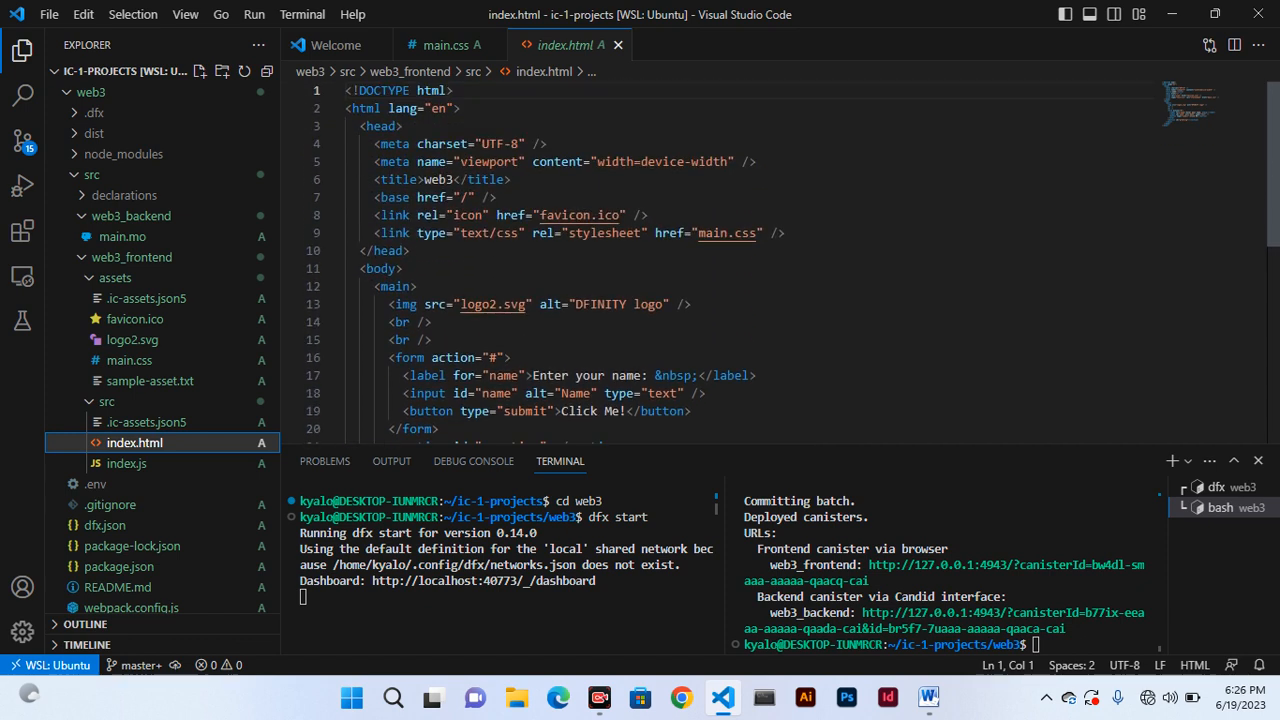
scroll(down, 3)
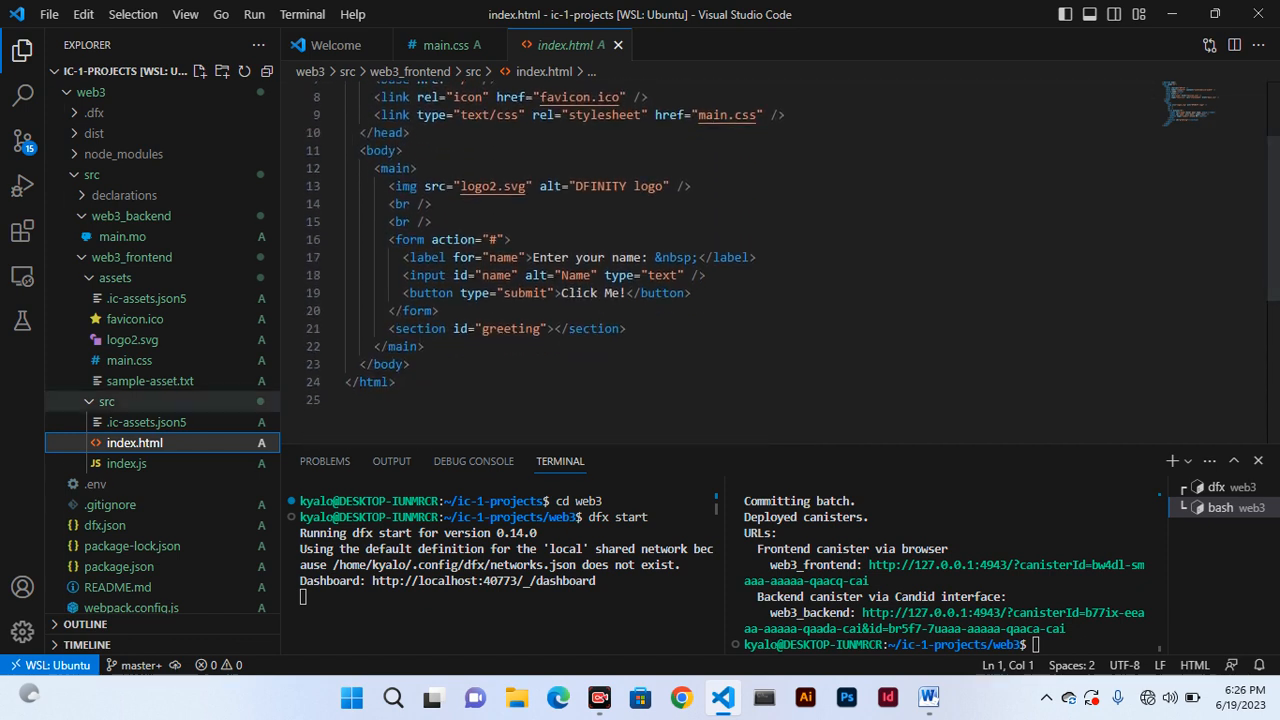
click(128, 464)
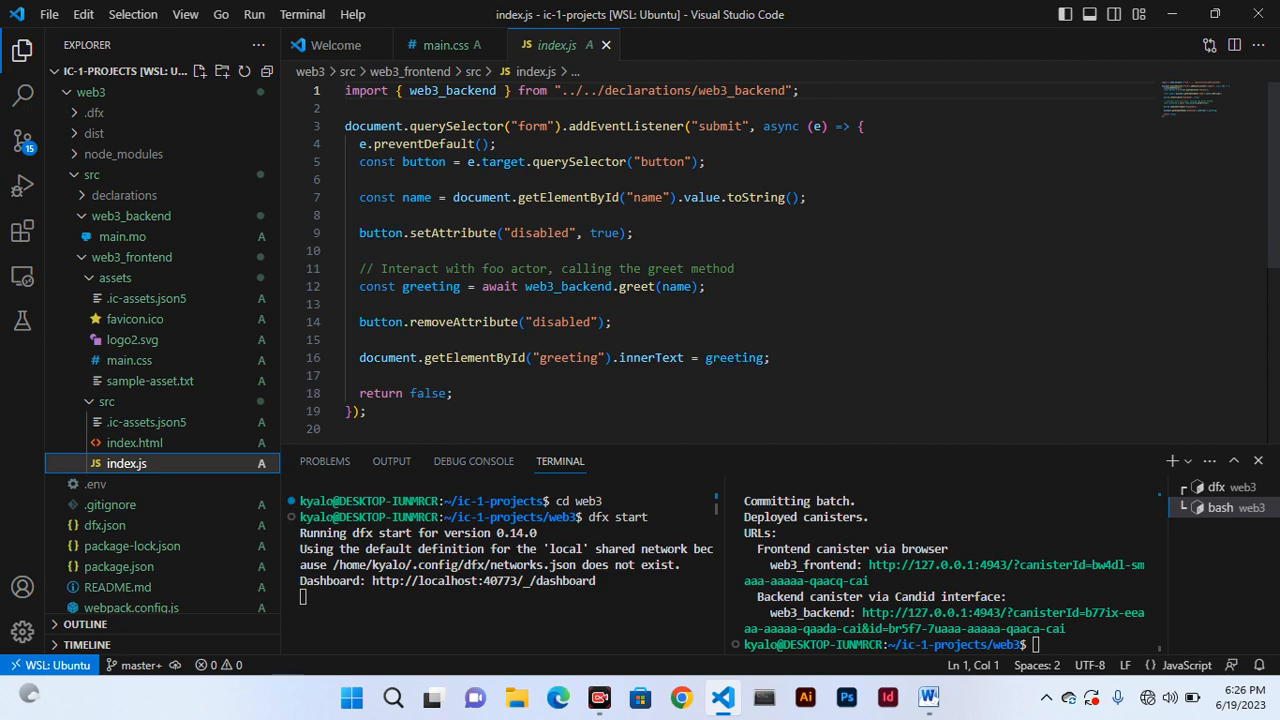
scroll(down, 3)
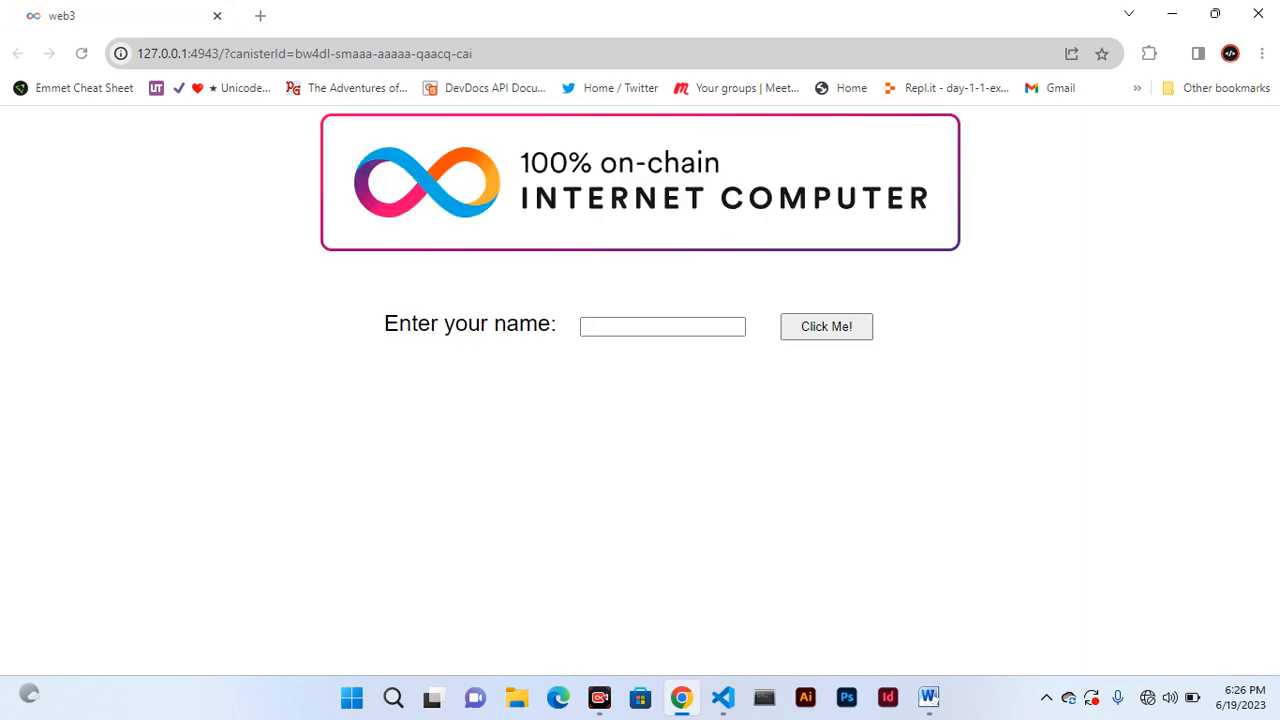
Submit the name 'web3 devps' and get back 'Hello, web3 devps!'.
click(662, 326)
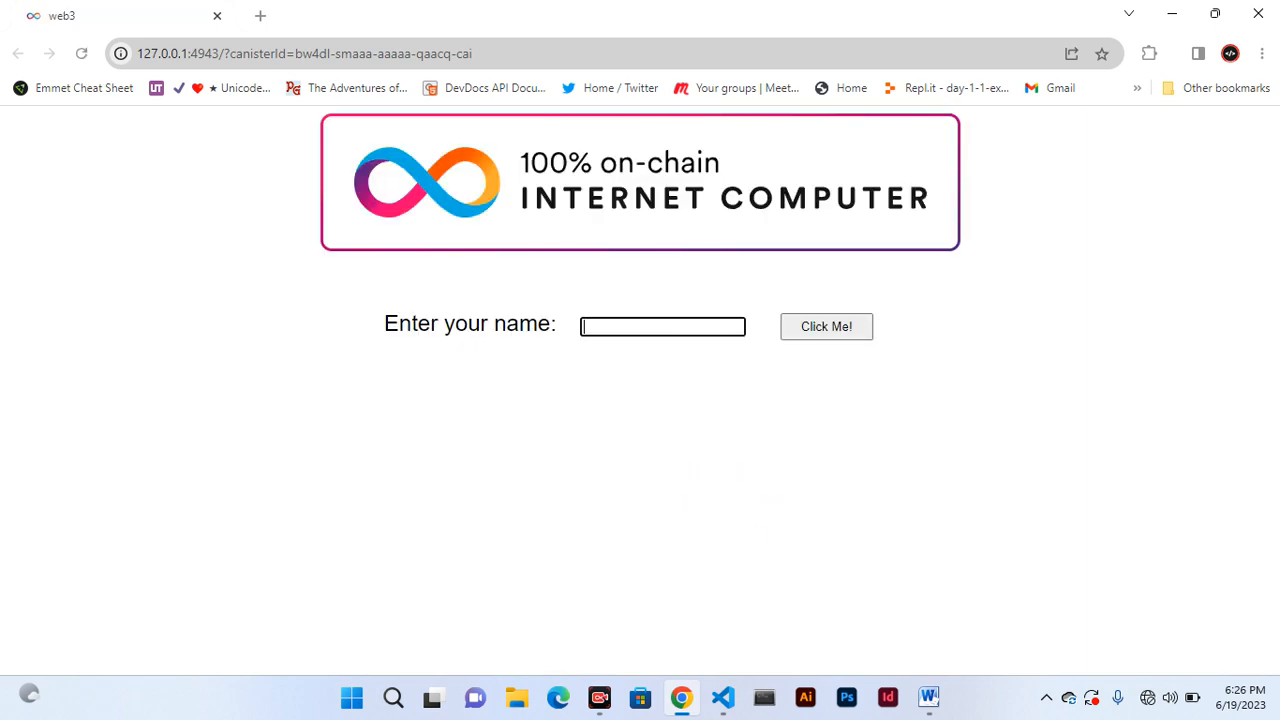
click(662, 326)
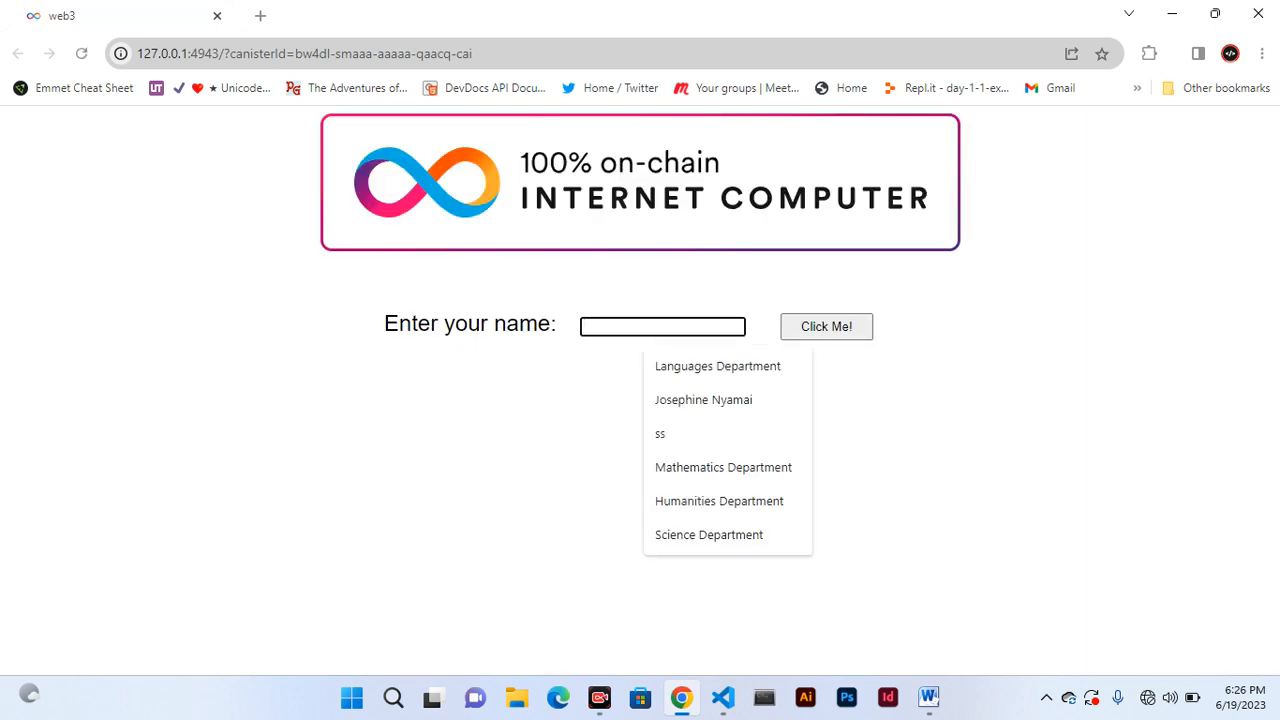
text(w)
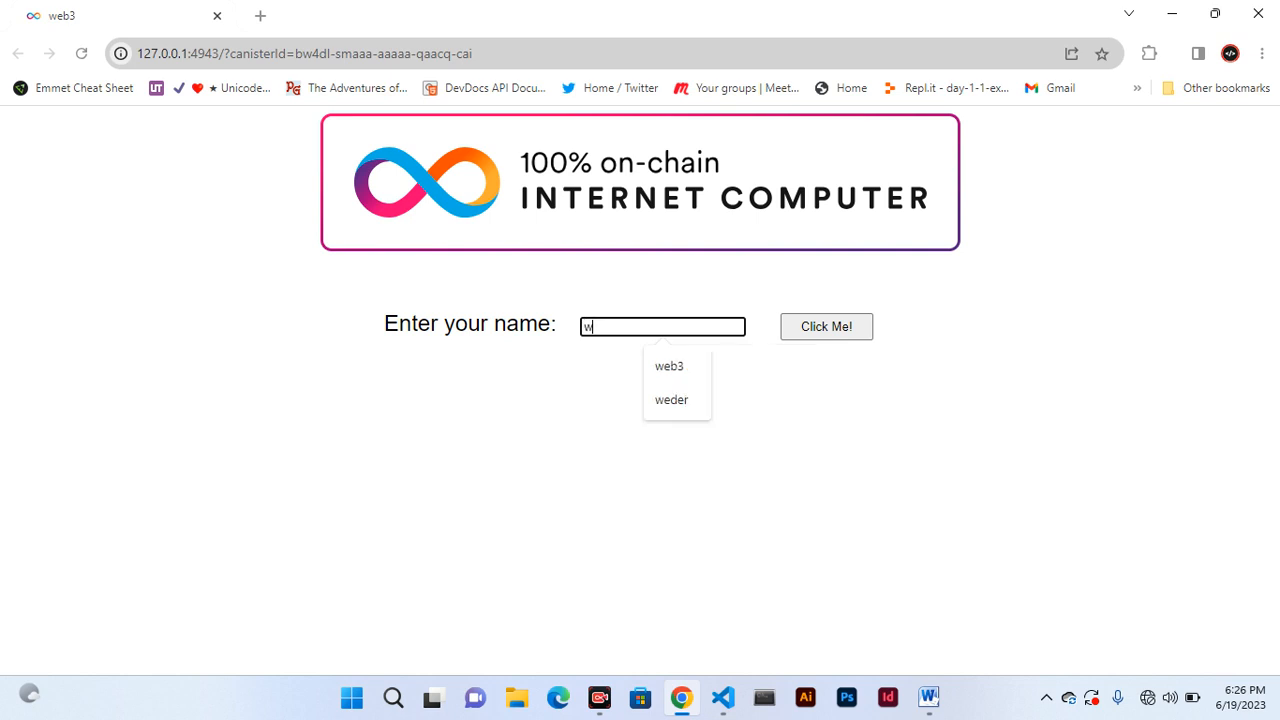
text(eb)
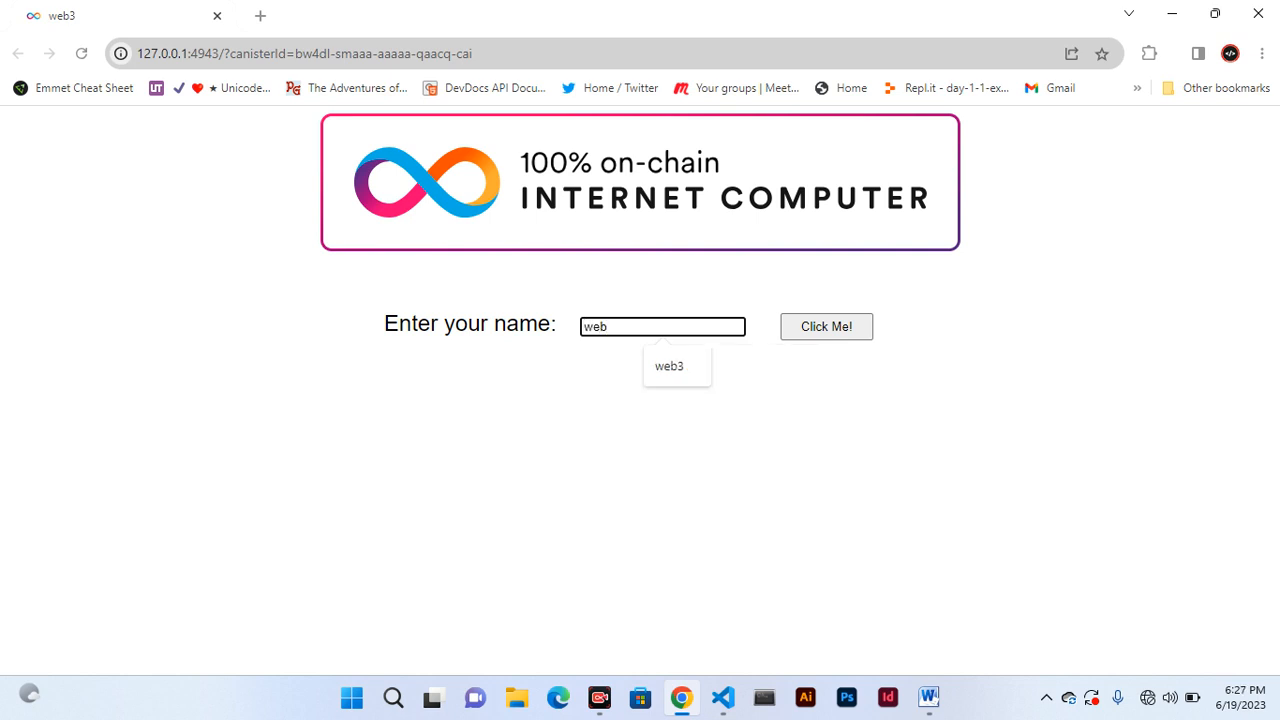
click(668, 364)
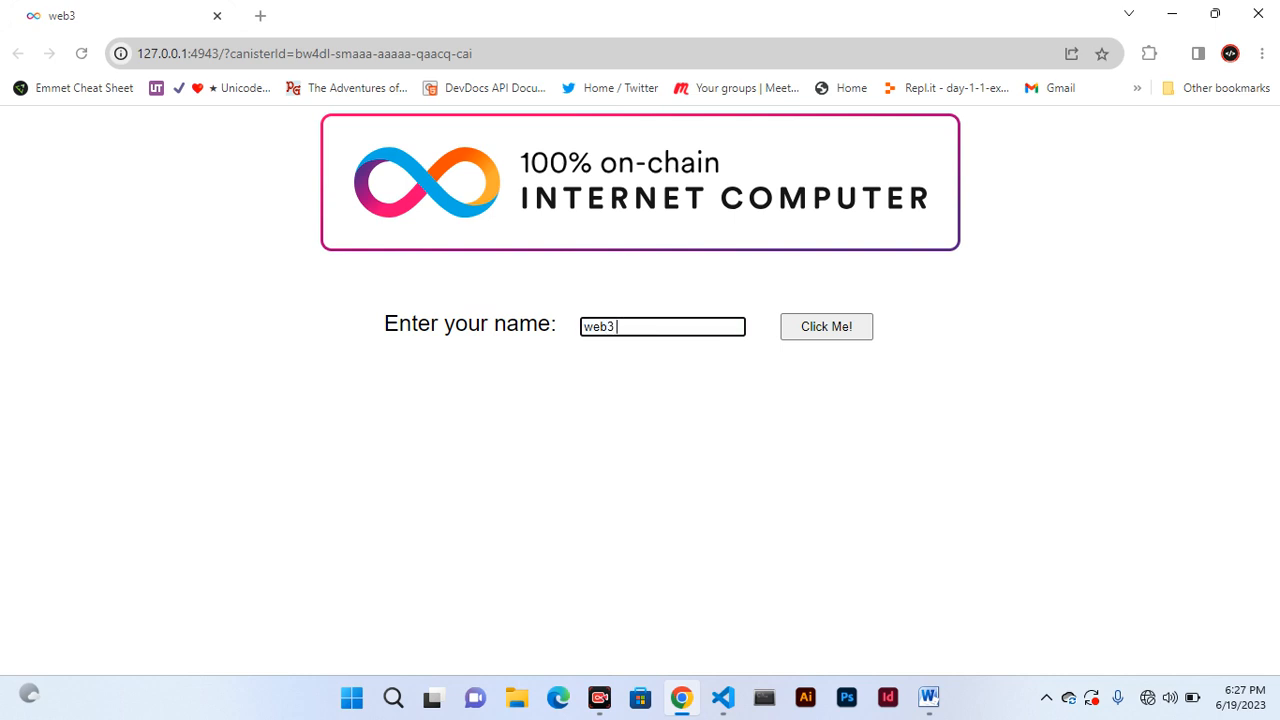
text(d)
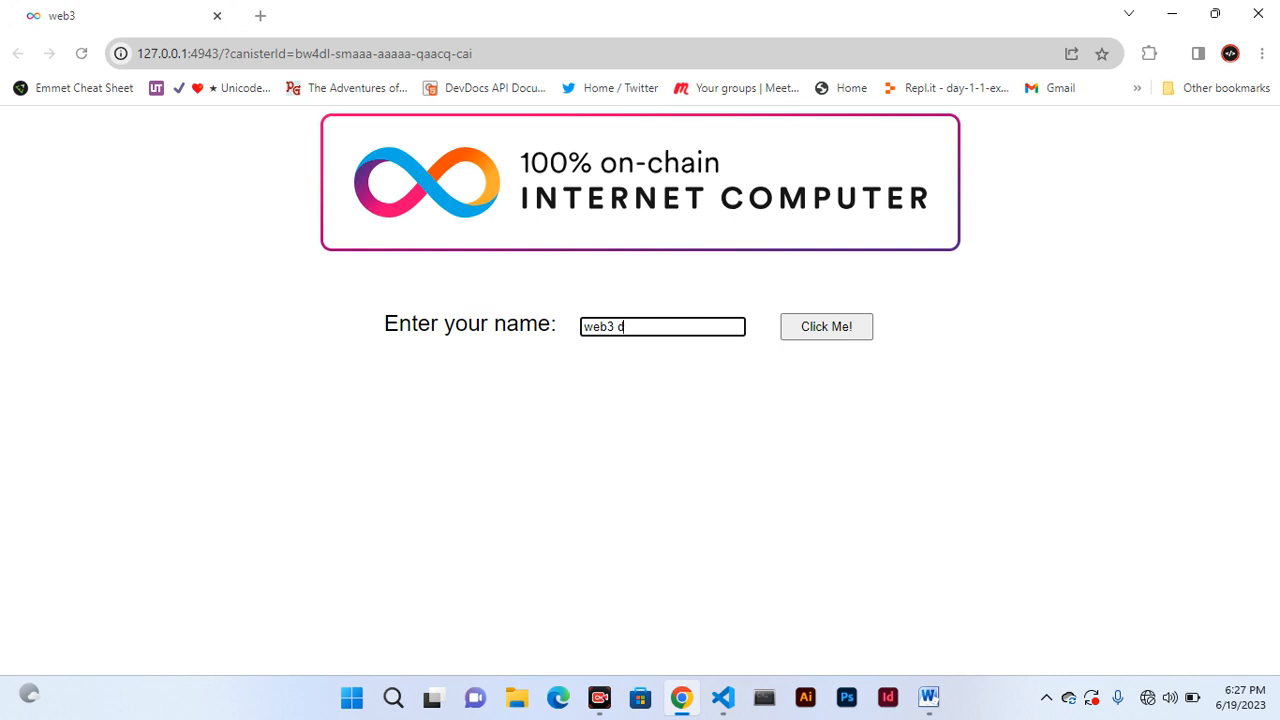
text(evps)
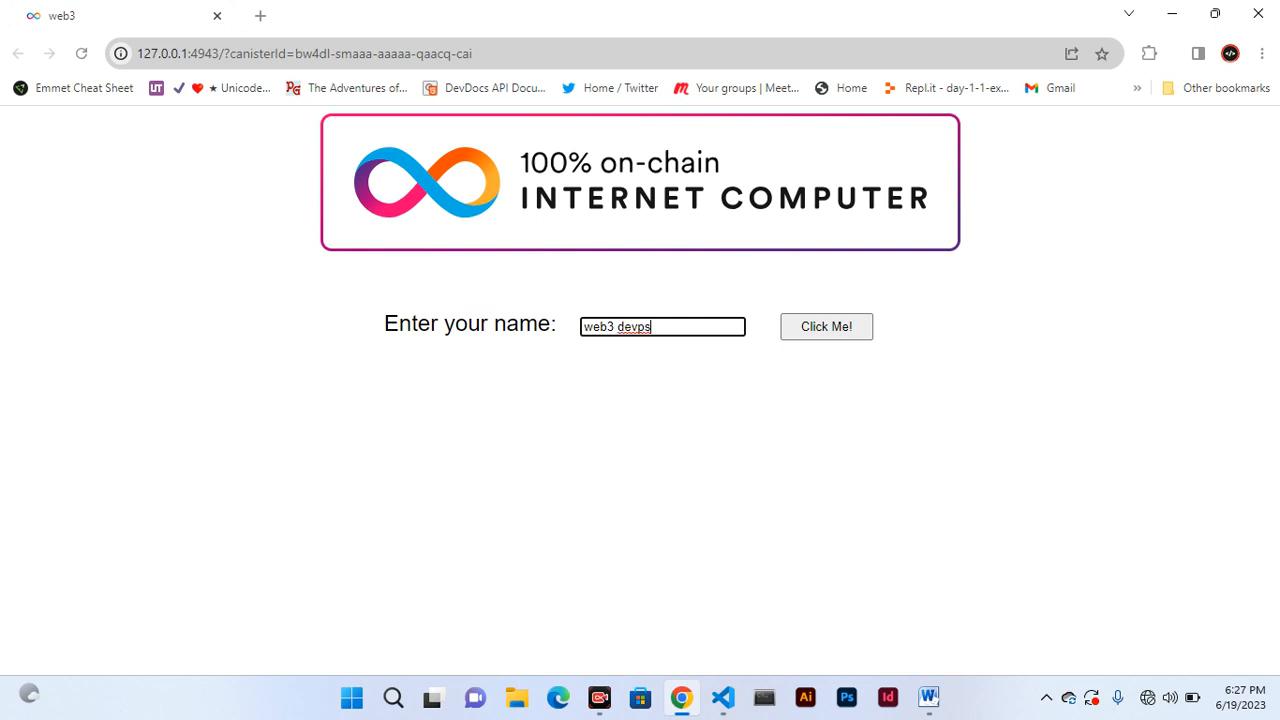
click(826, 326)
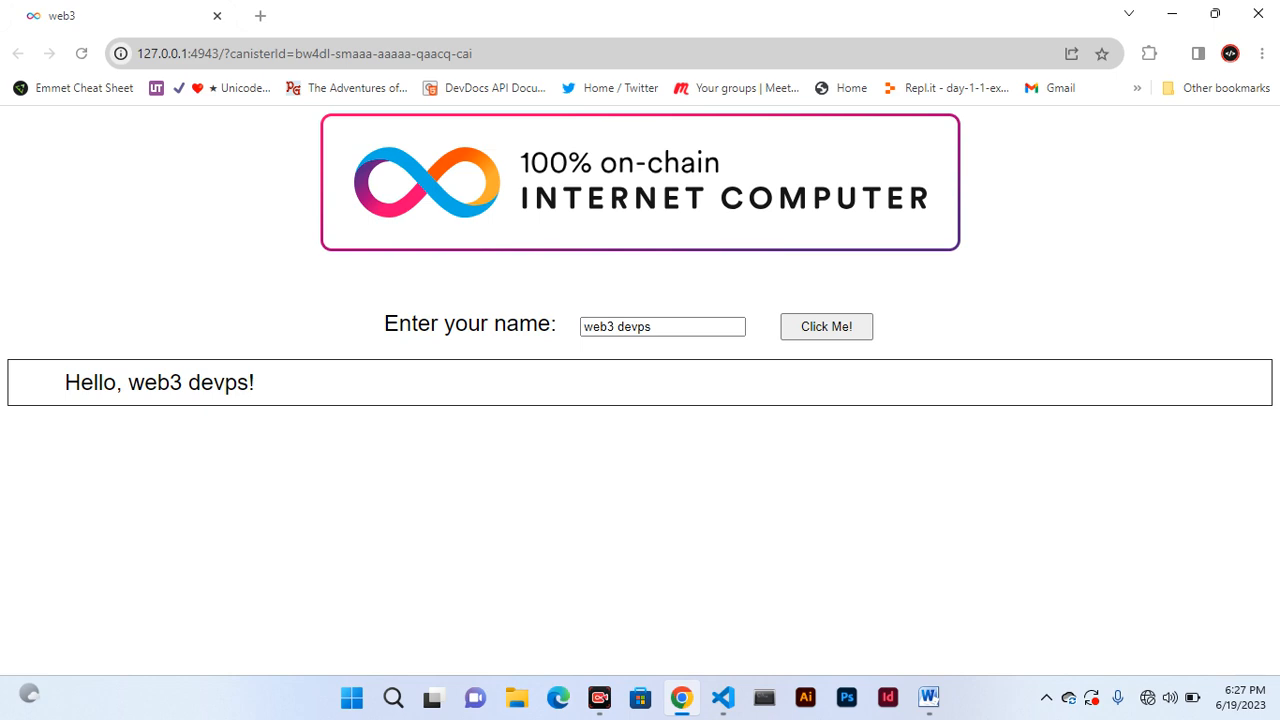
click(722, 696)
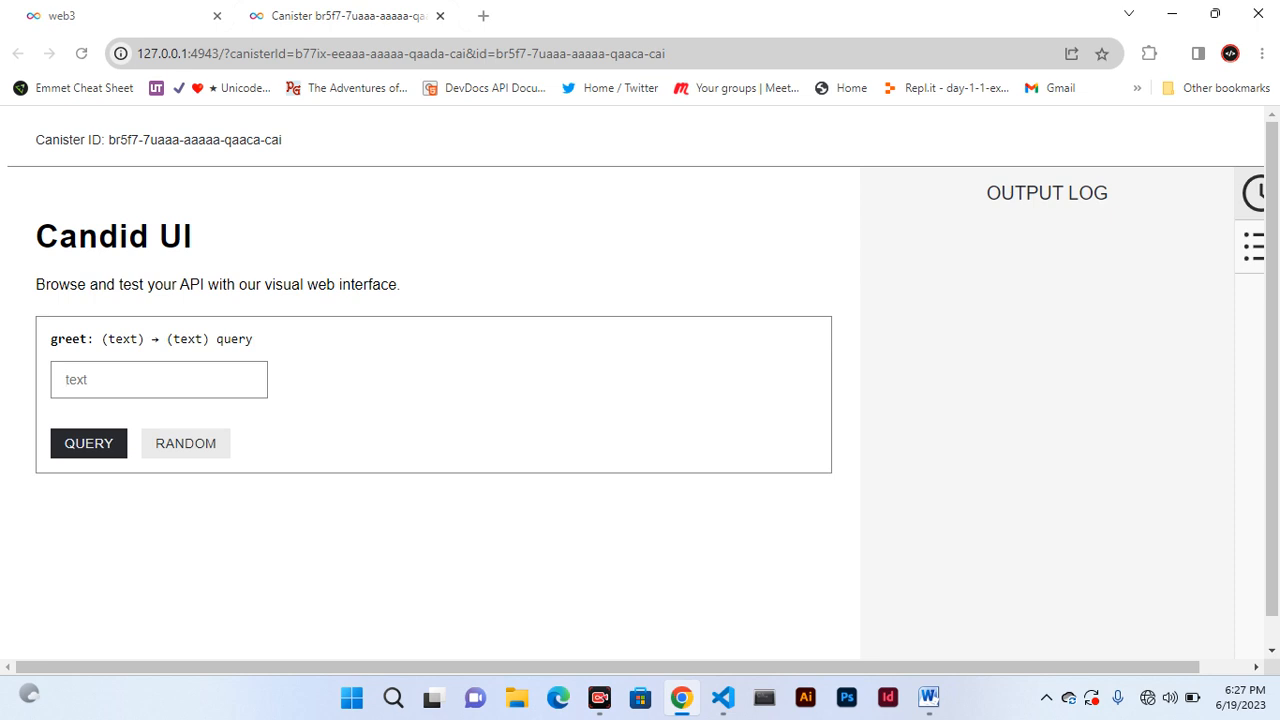
Query greet with 'backend' and get back ("Hello, backend!").
click(158, 380)
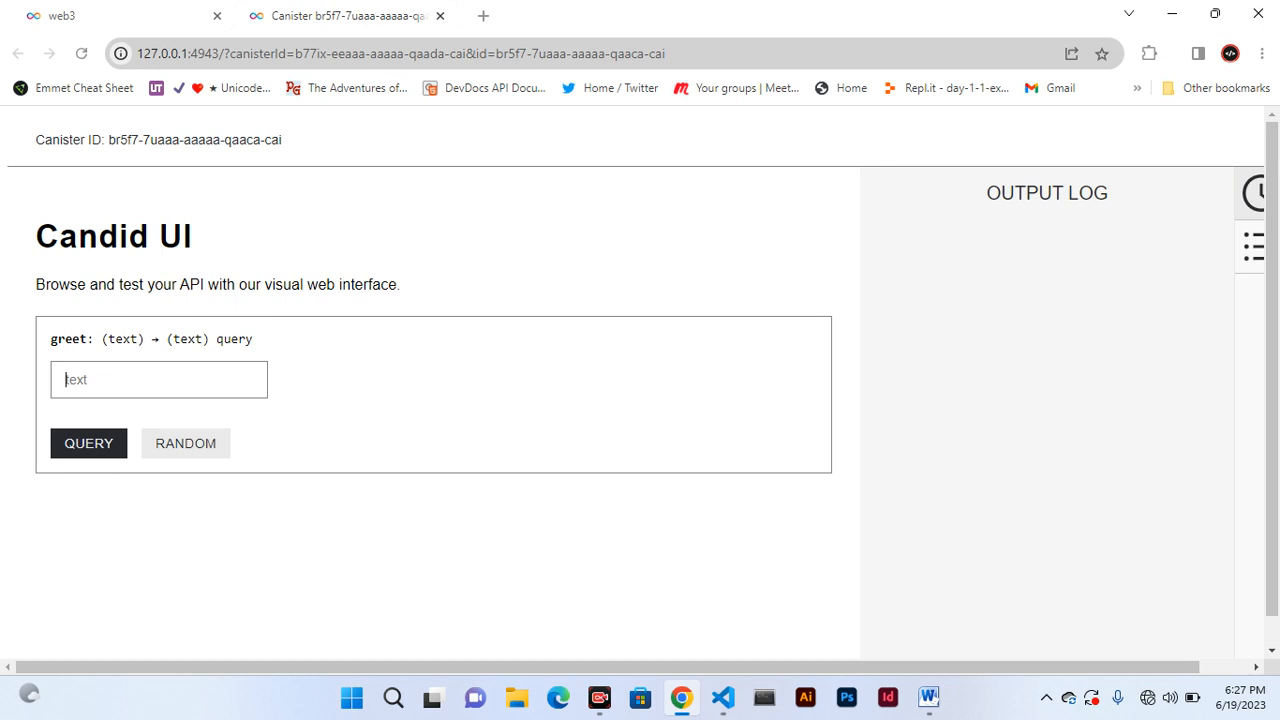
text(666)
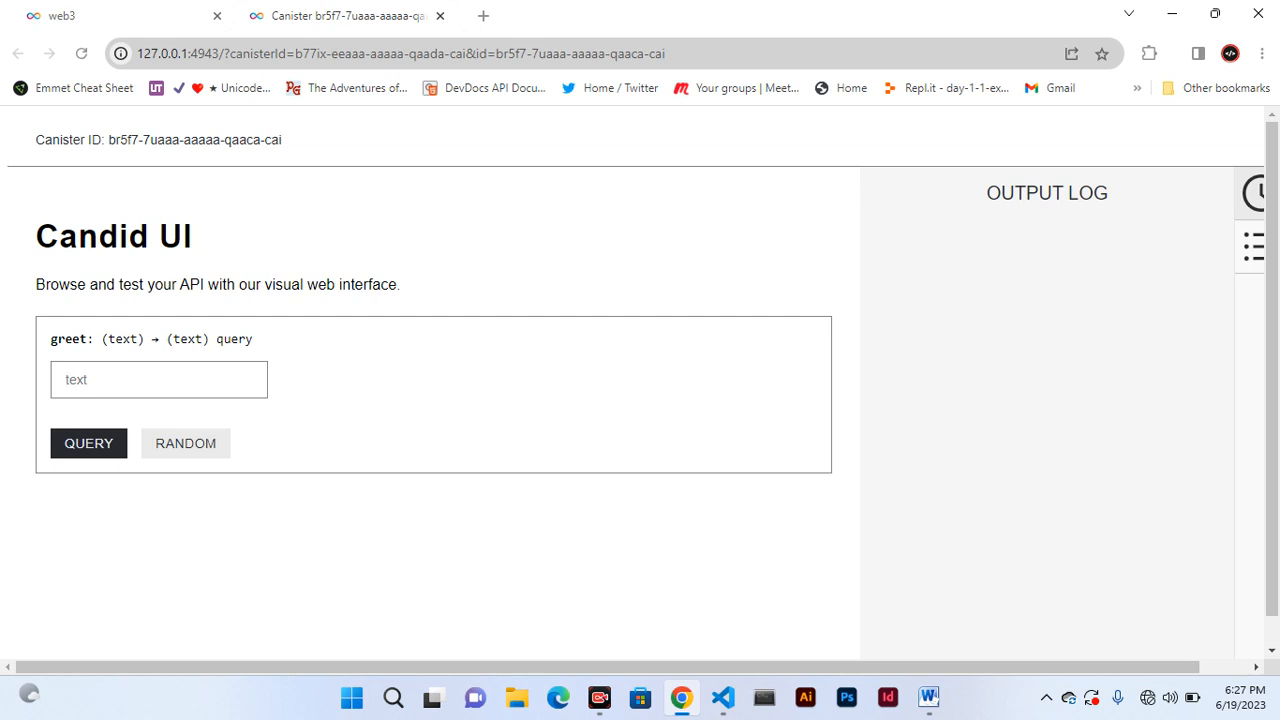
text(b)
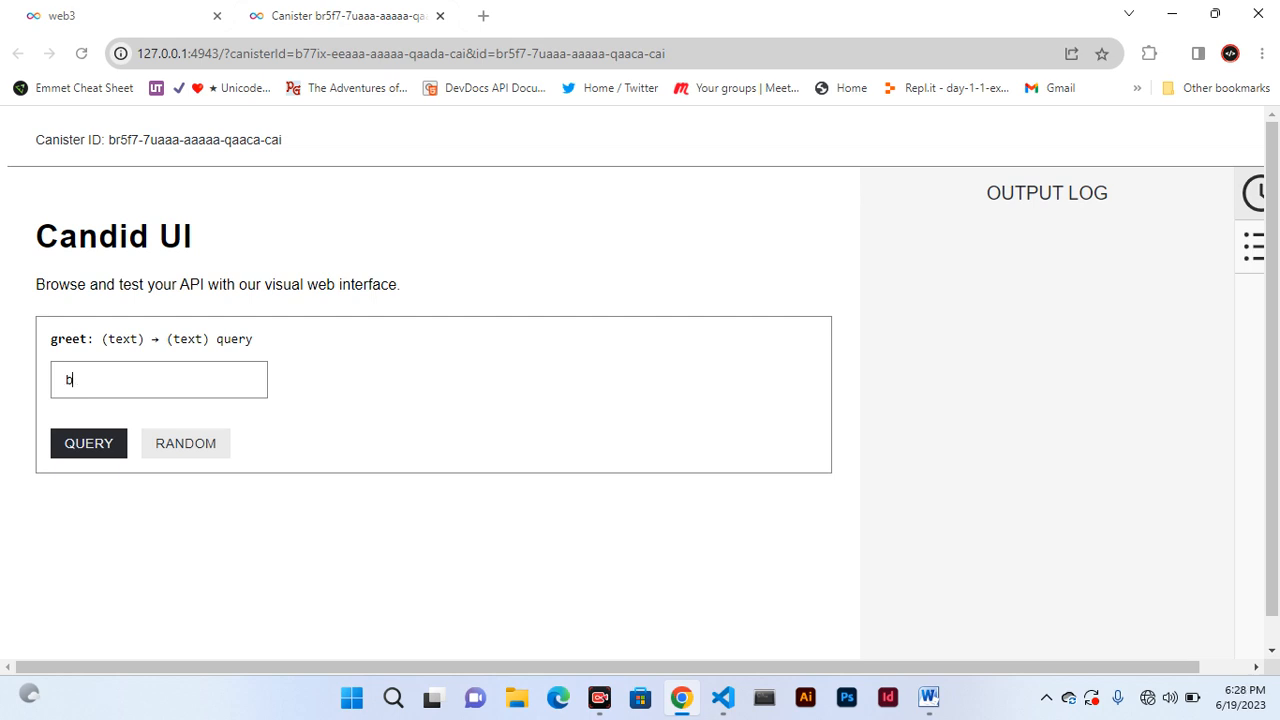
text(acke)
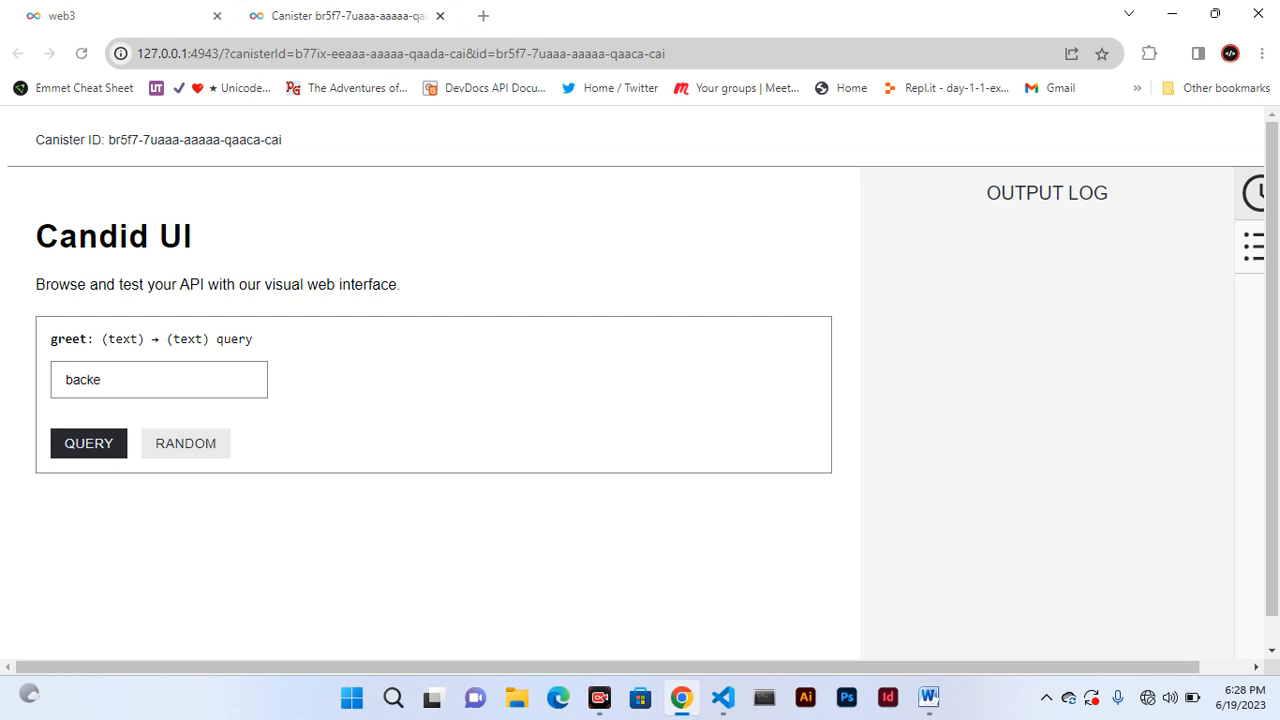
text(nd)
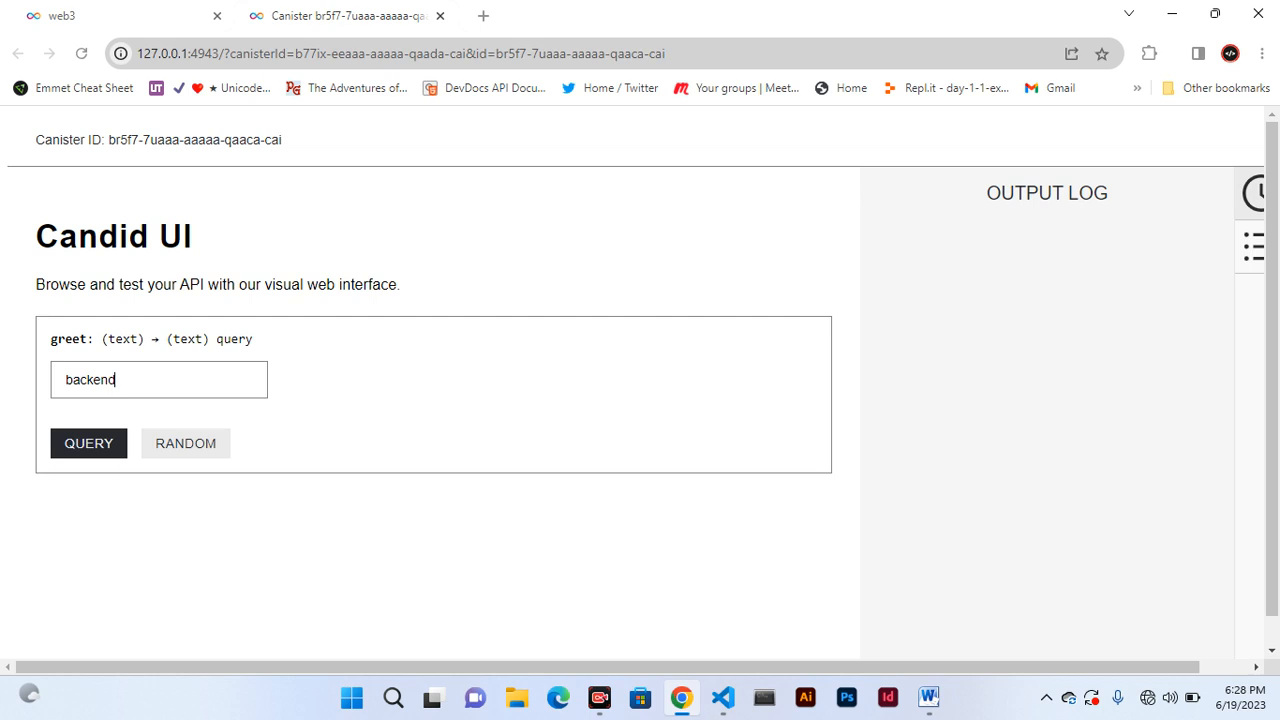
click(88, 444)
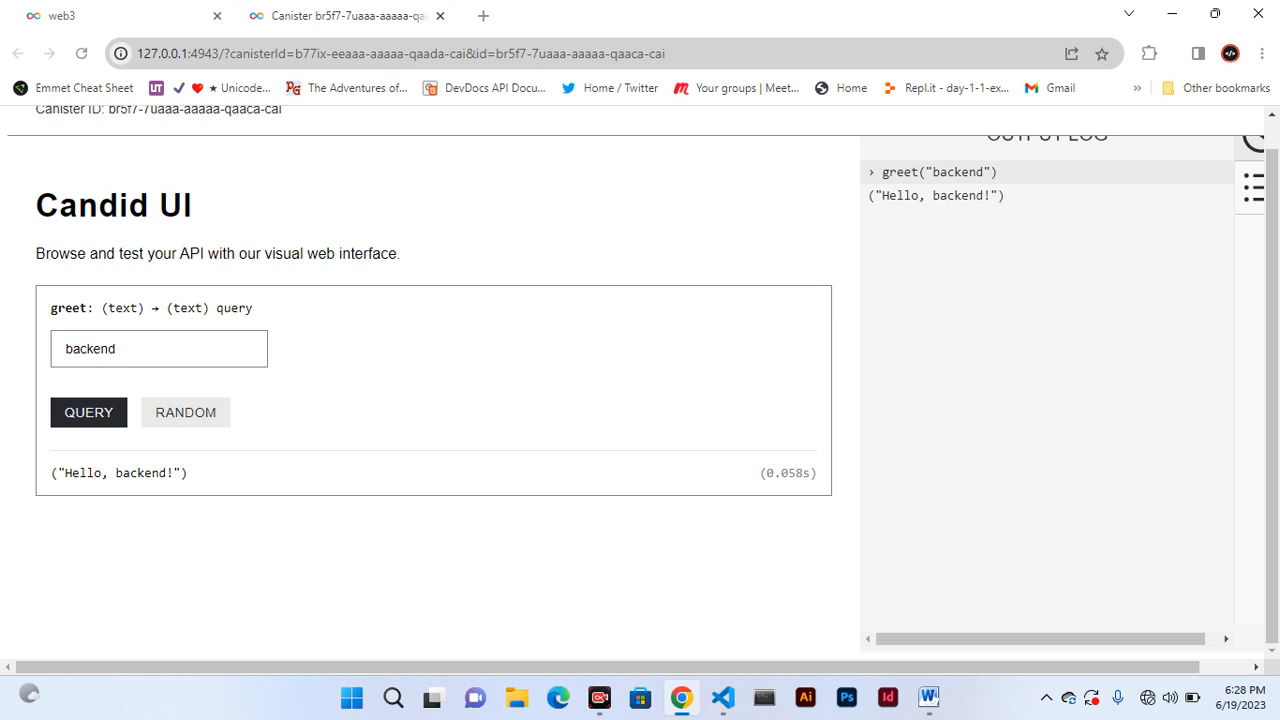
mouse_move(722, 696)
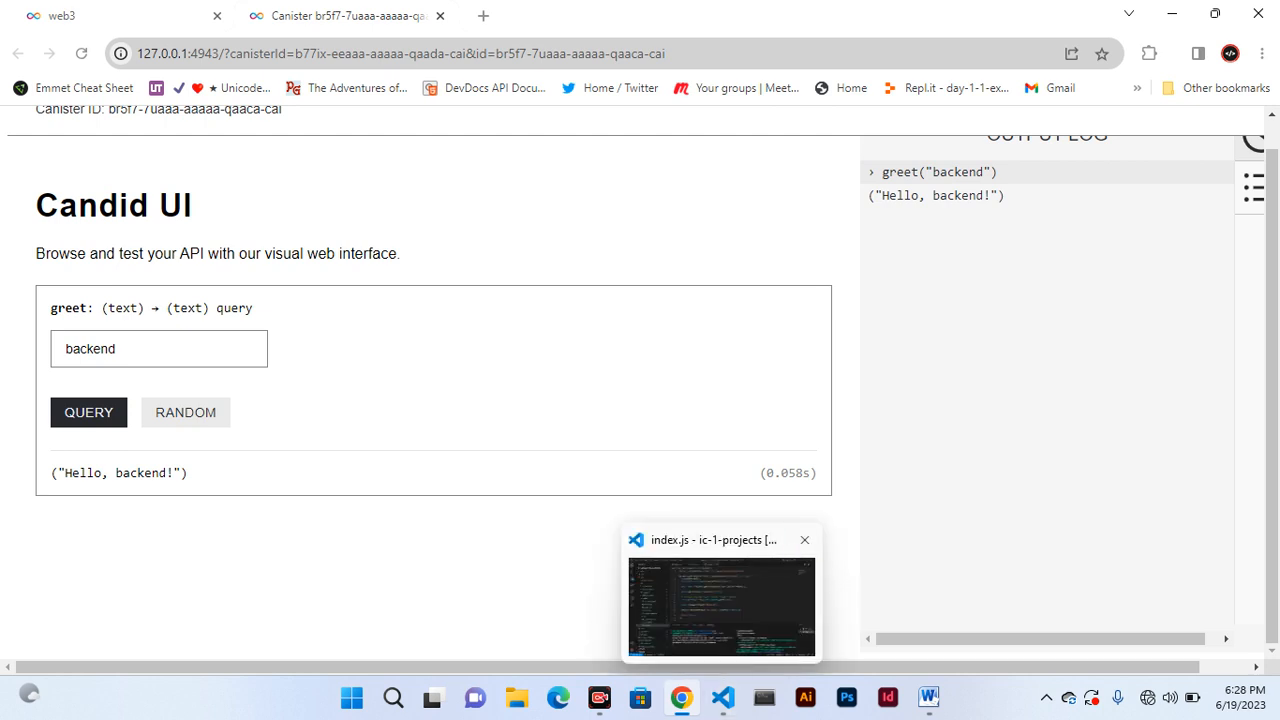